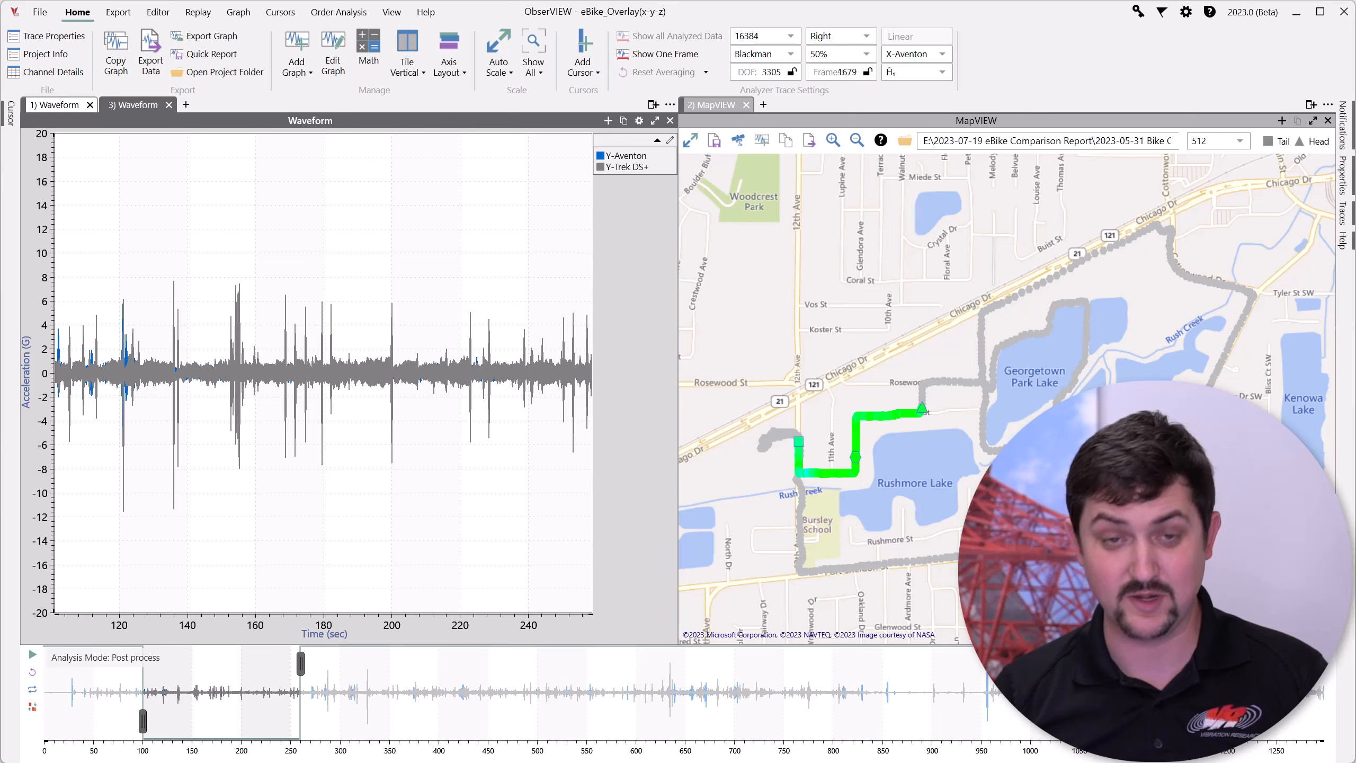
mouse_move(897, 432)
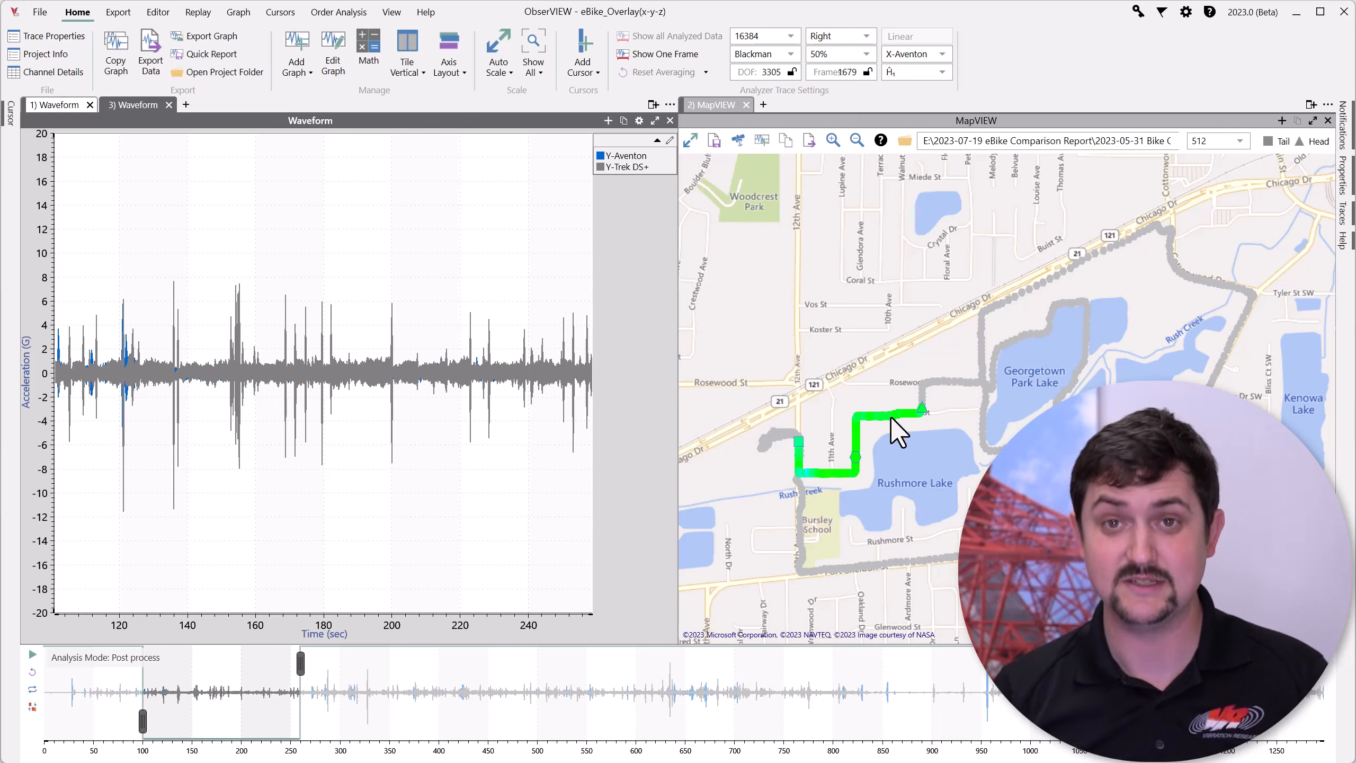
mouse_move(808, 430)
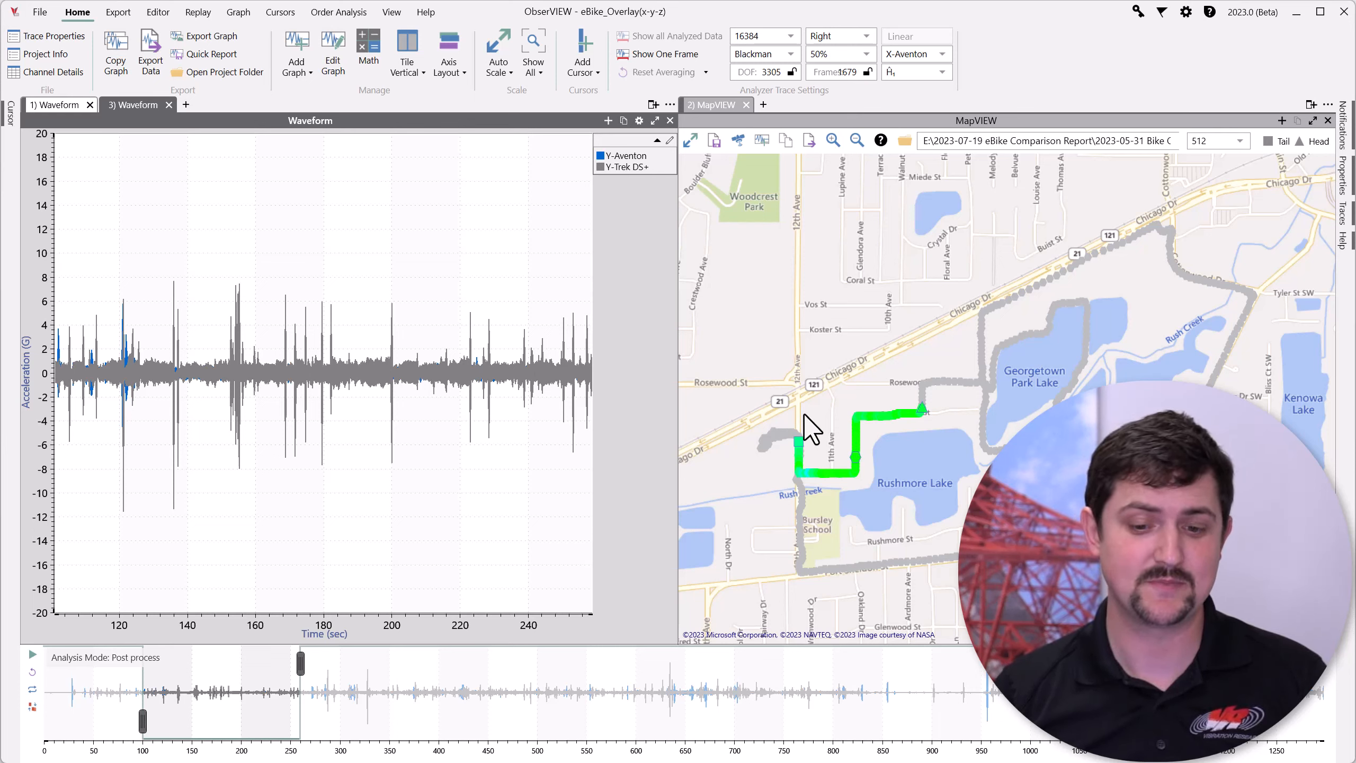
Bring the Y-Aventon and Y-Trek DS+ traces to the front of the waveform.
click(624, 156)
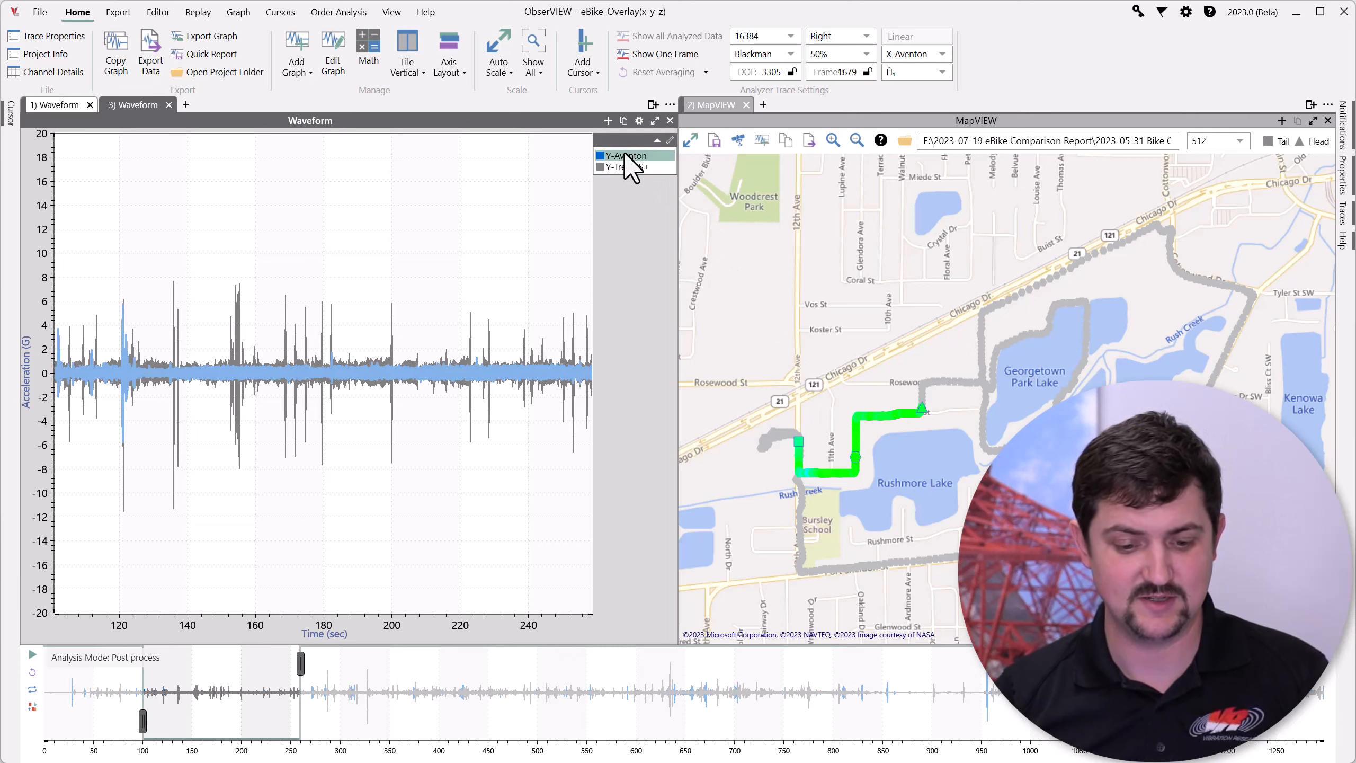
click(626, 167)
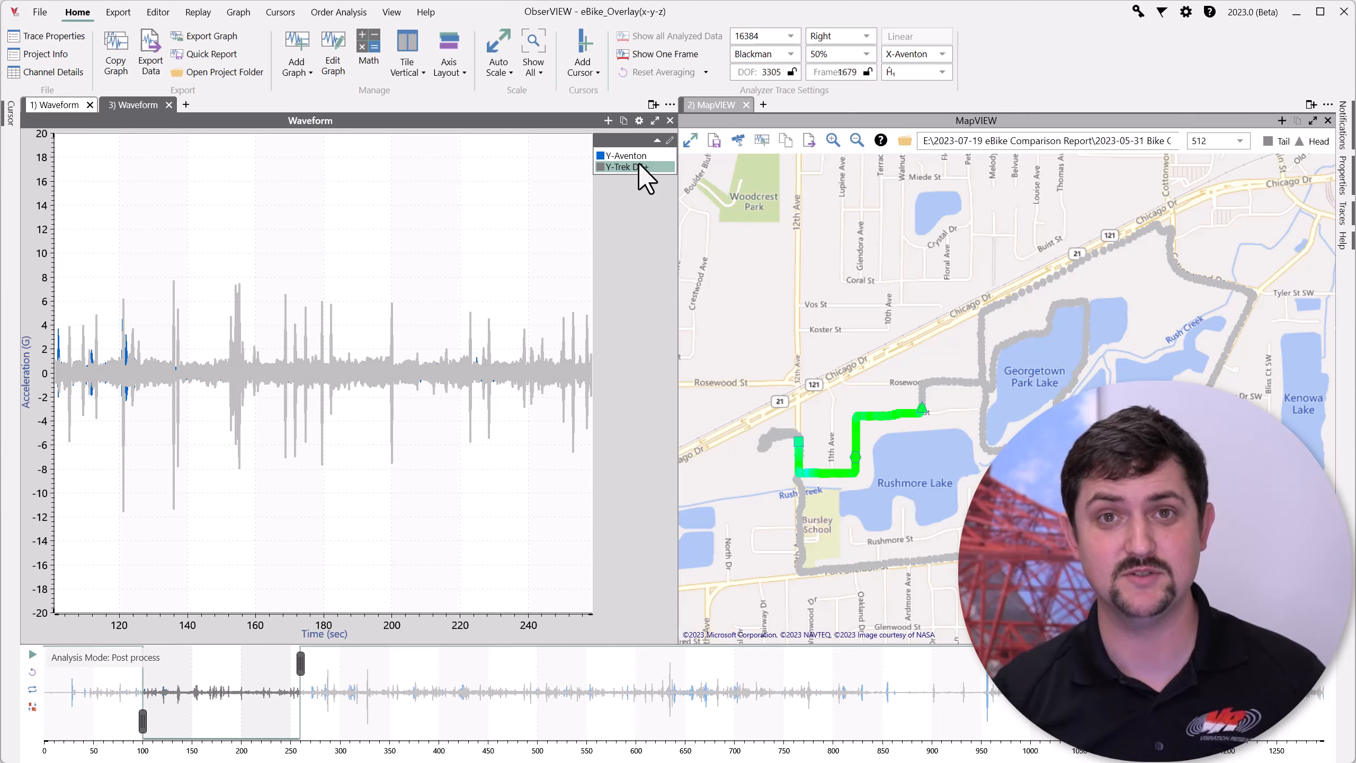
mouse_move(644, 160)
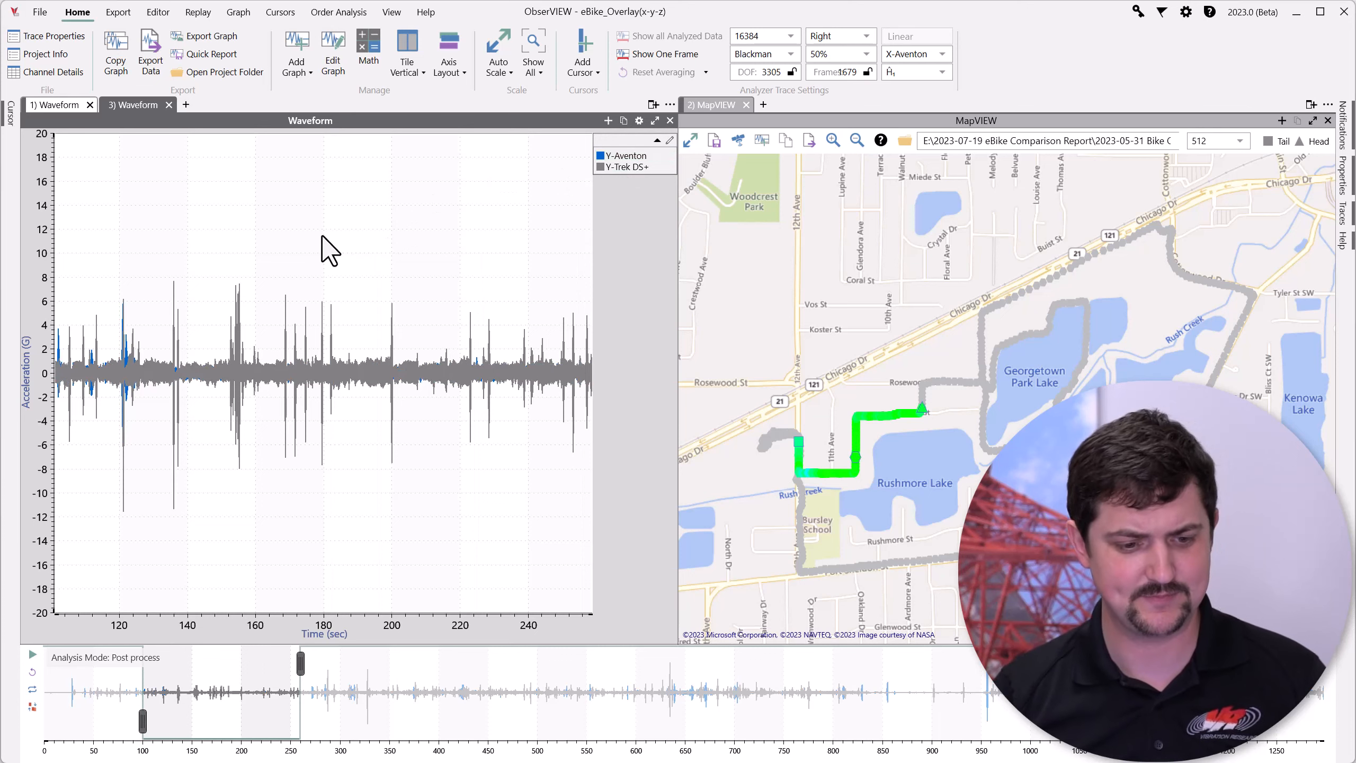
Create math channel rms("Y-Aventon") with output unit G RMS from the graph's menu.
right_click(328, 251)
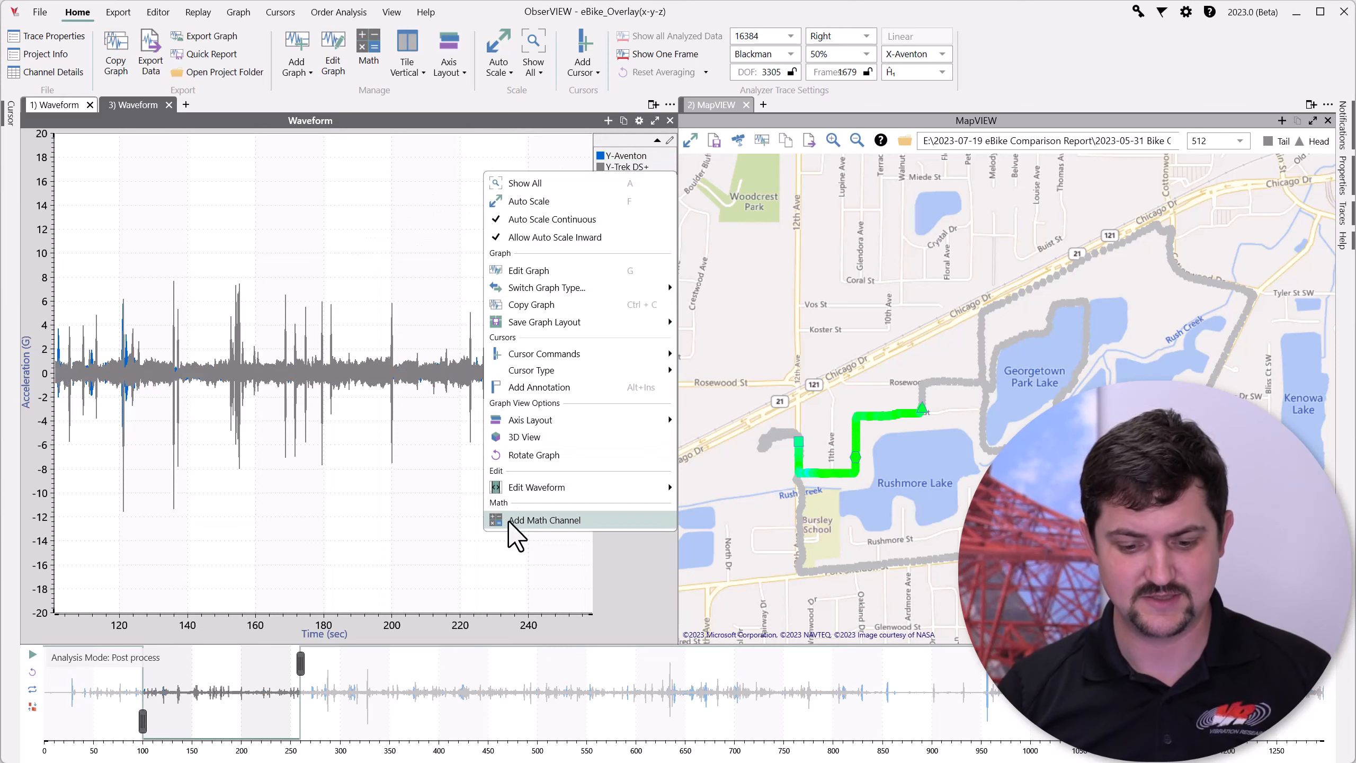
click(543, 521)
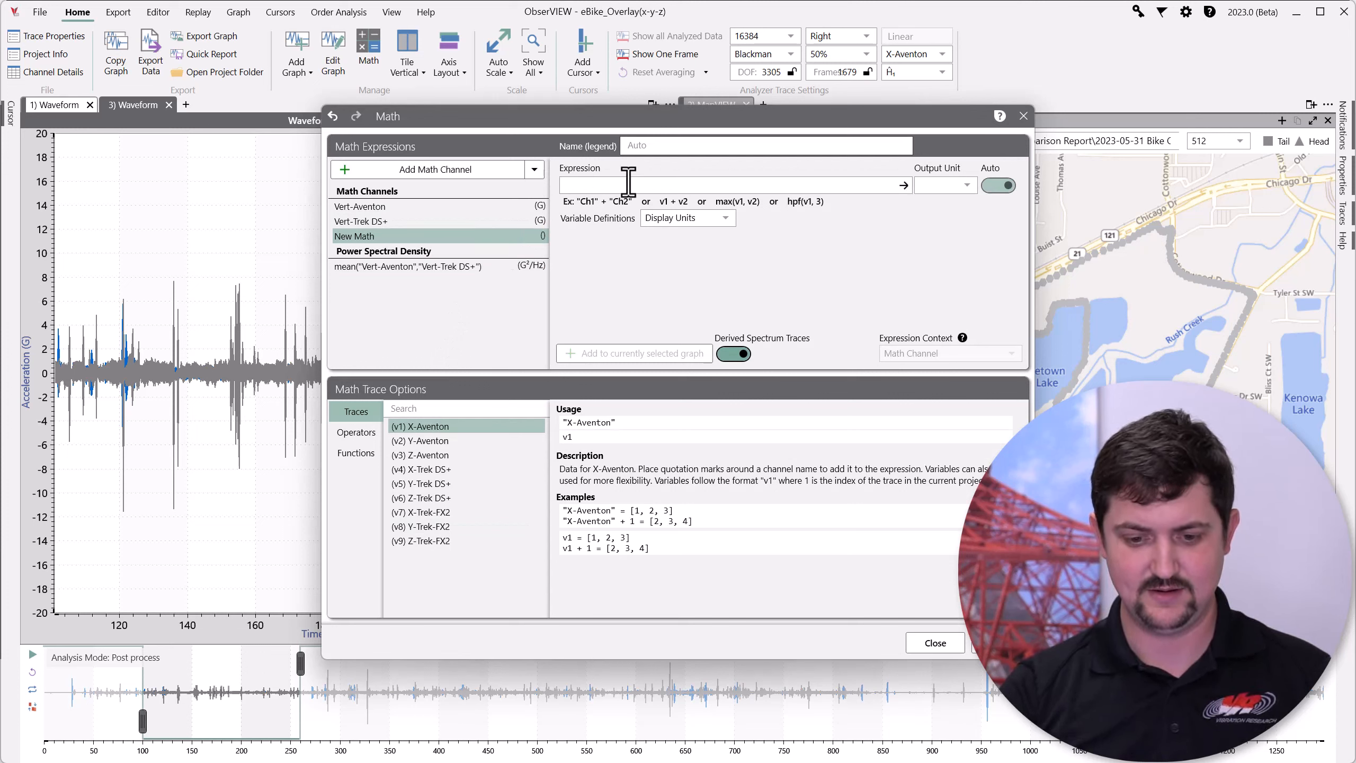
text(rms ()
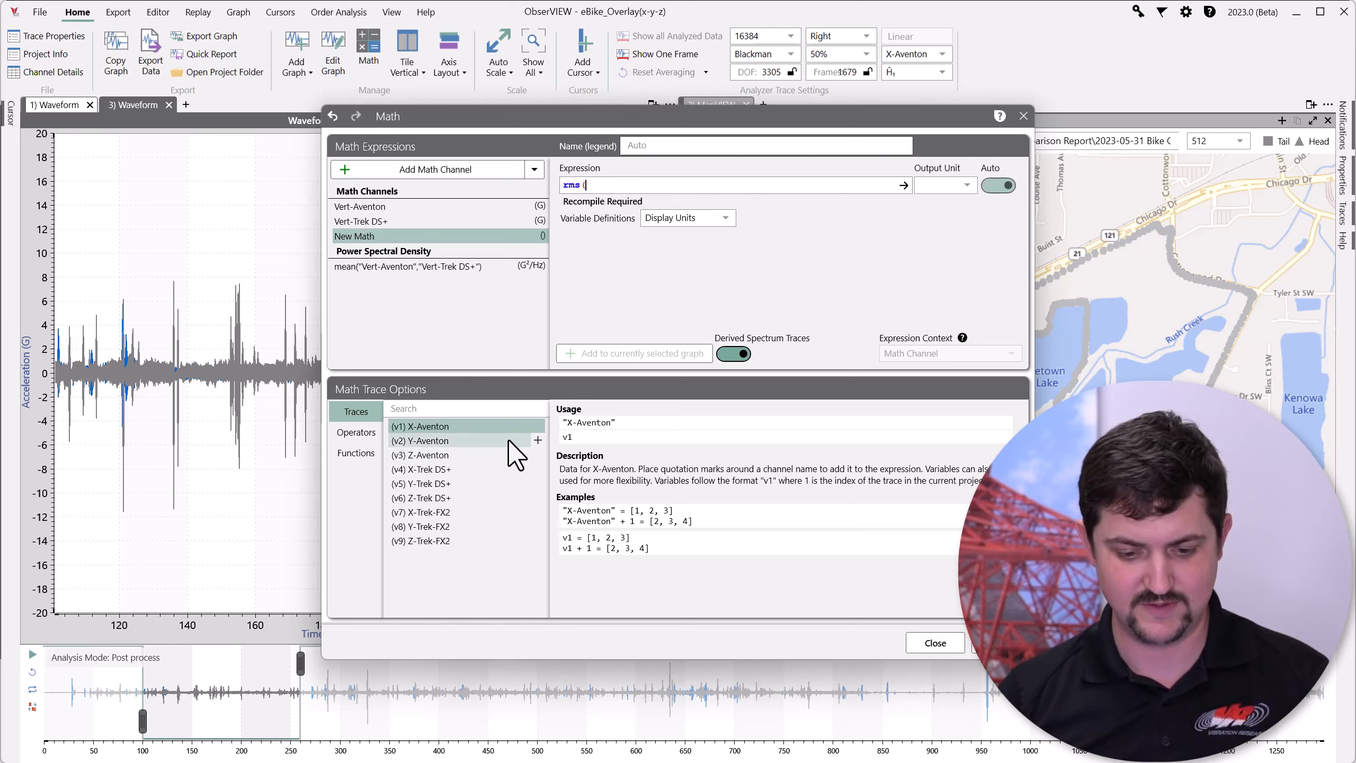
click(537, 441)
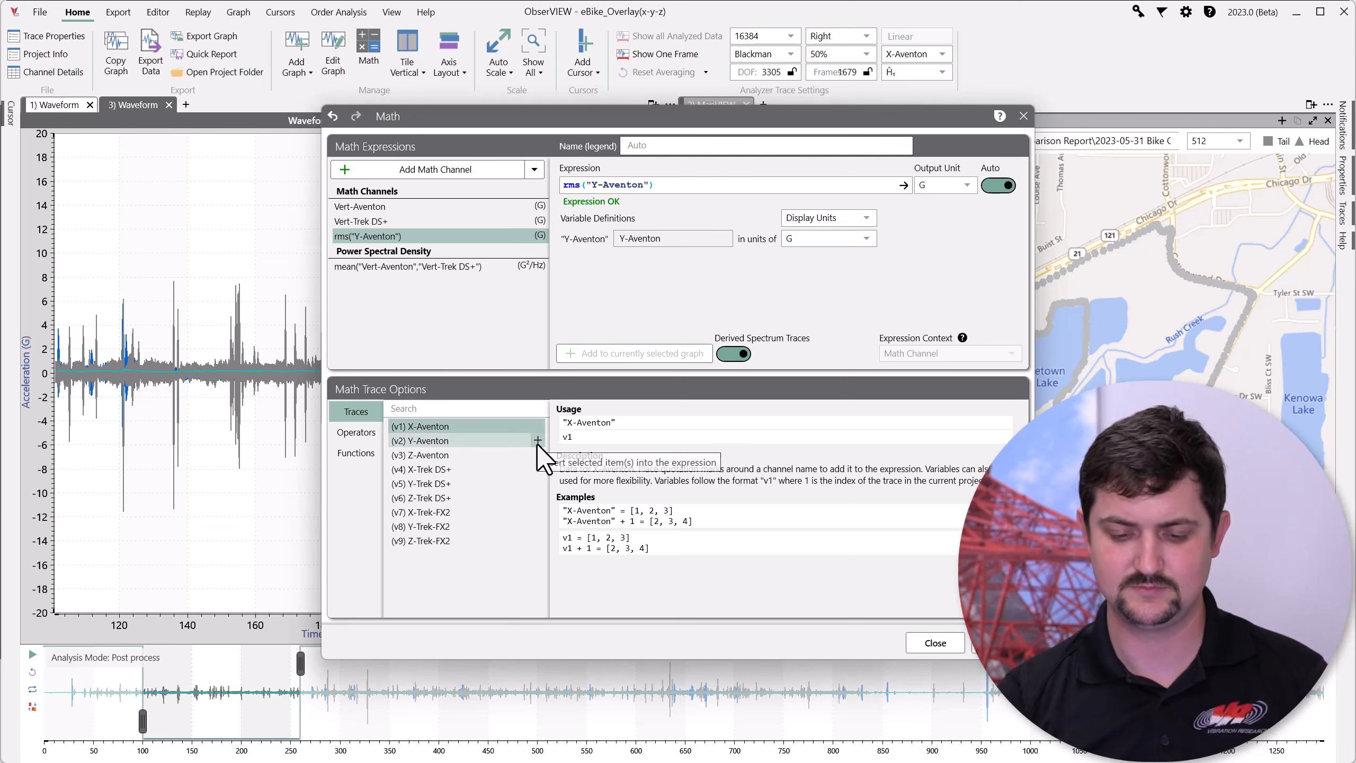
click(964, 184)
text( RMS)
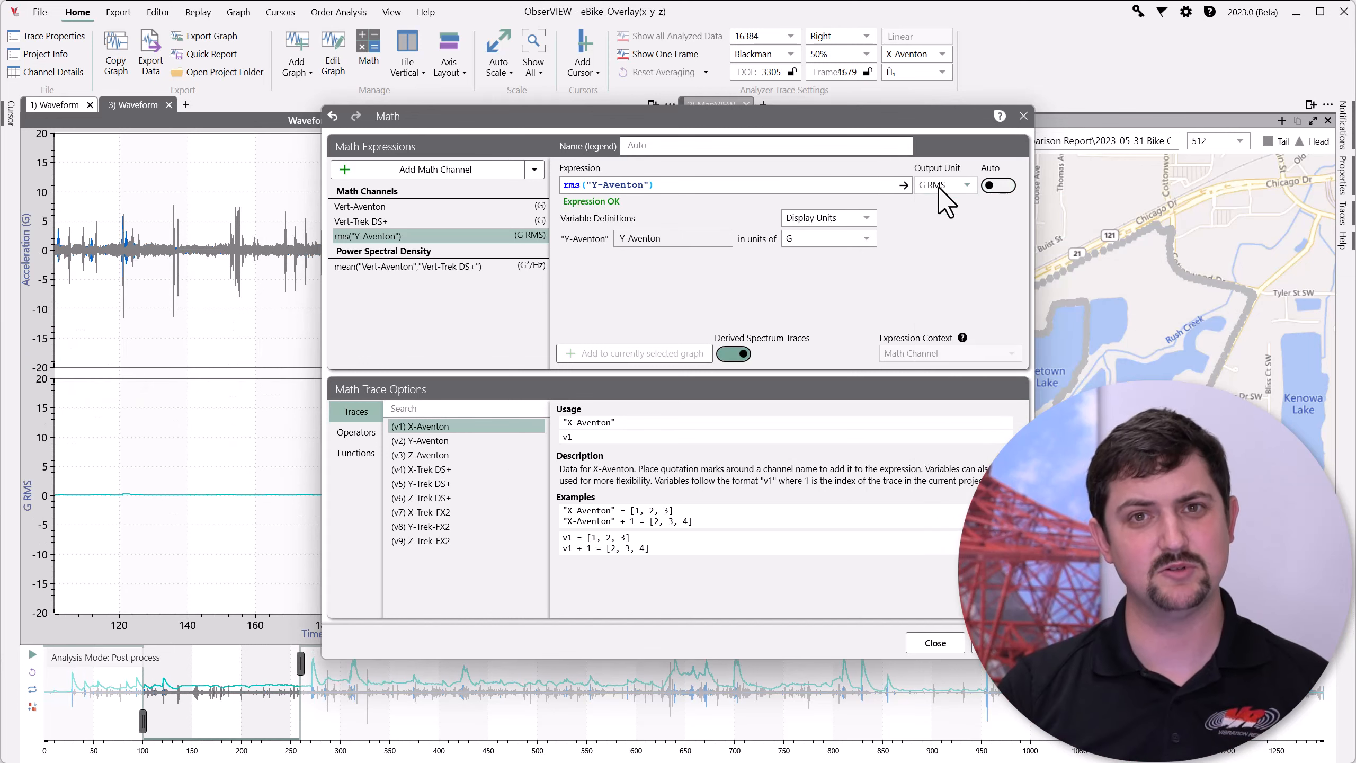
mouse_move(862, 177)
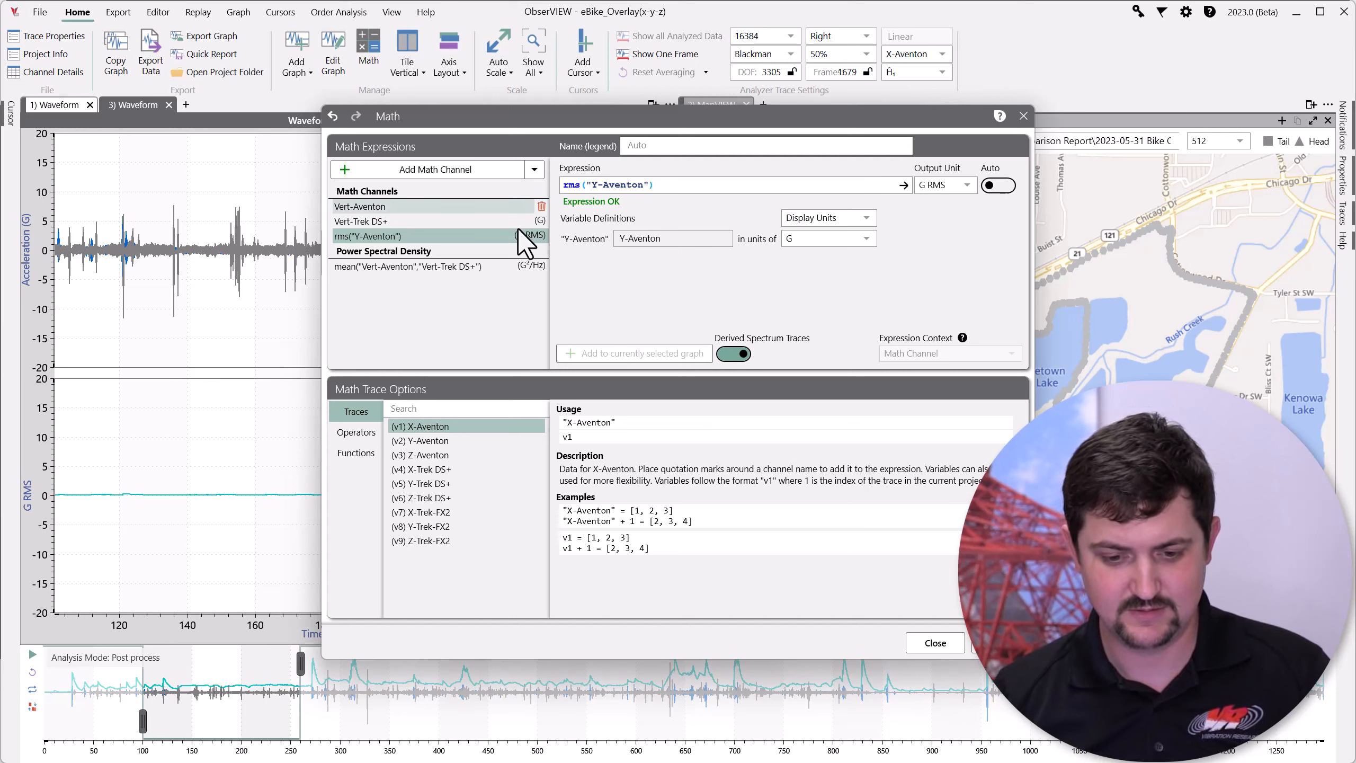
Create a second math channel rms("Y-Trek DS+") with output unit G RMS.
click(435, 168)
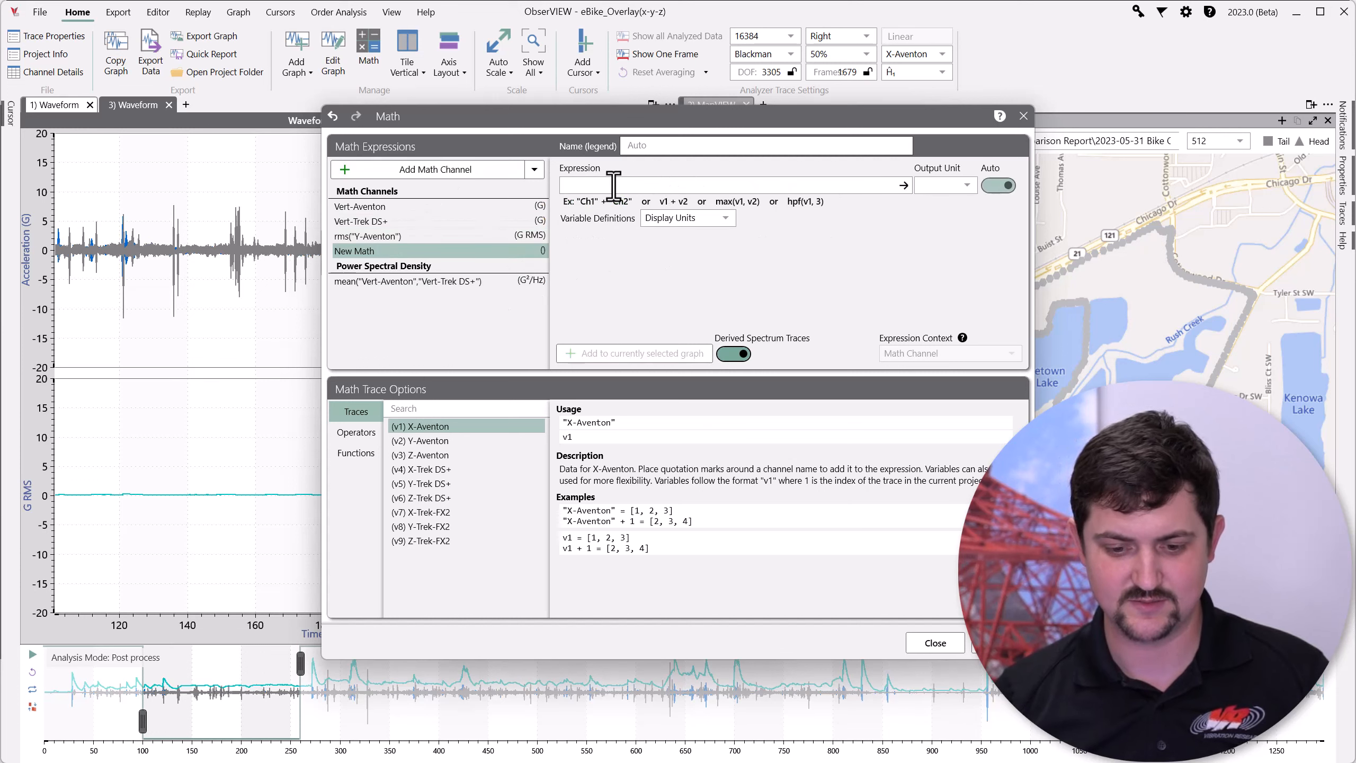
text(rms)
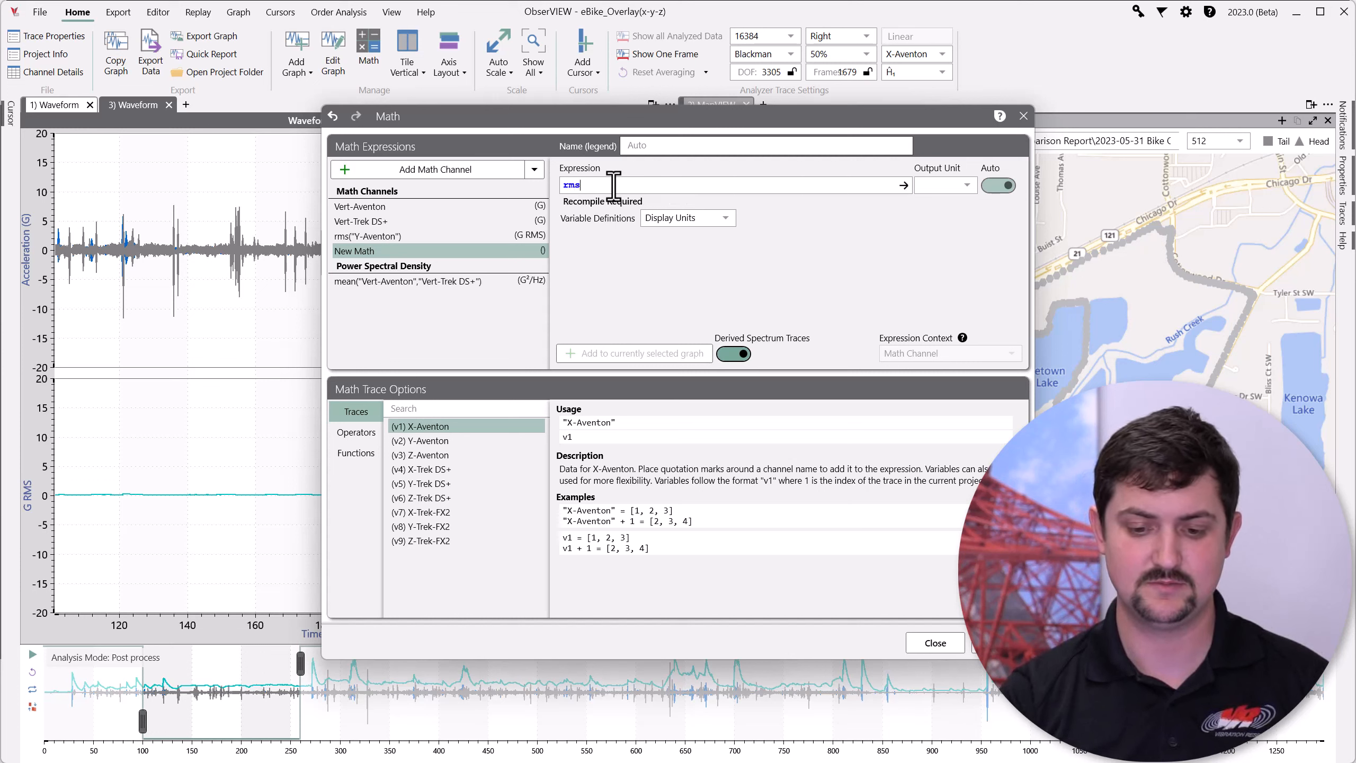
text(()
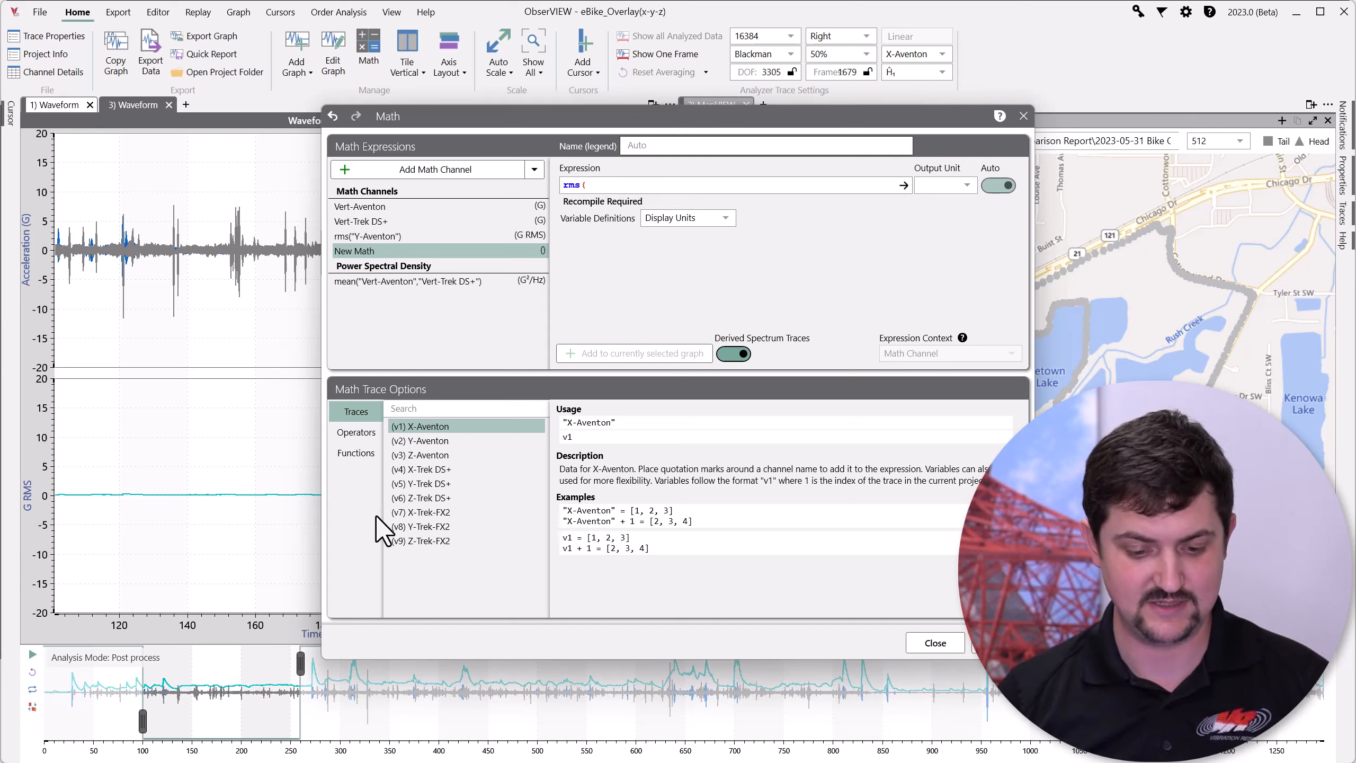
mouse_move(436, 483)
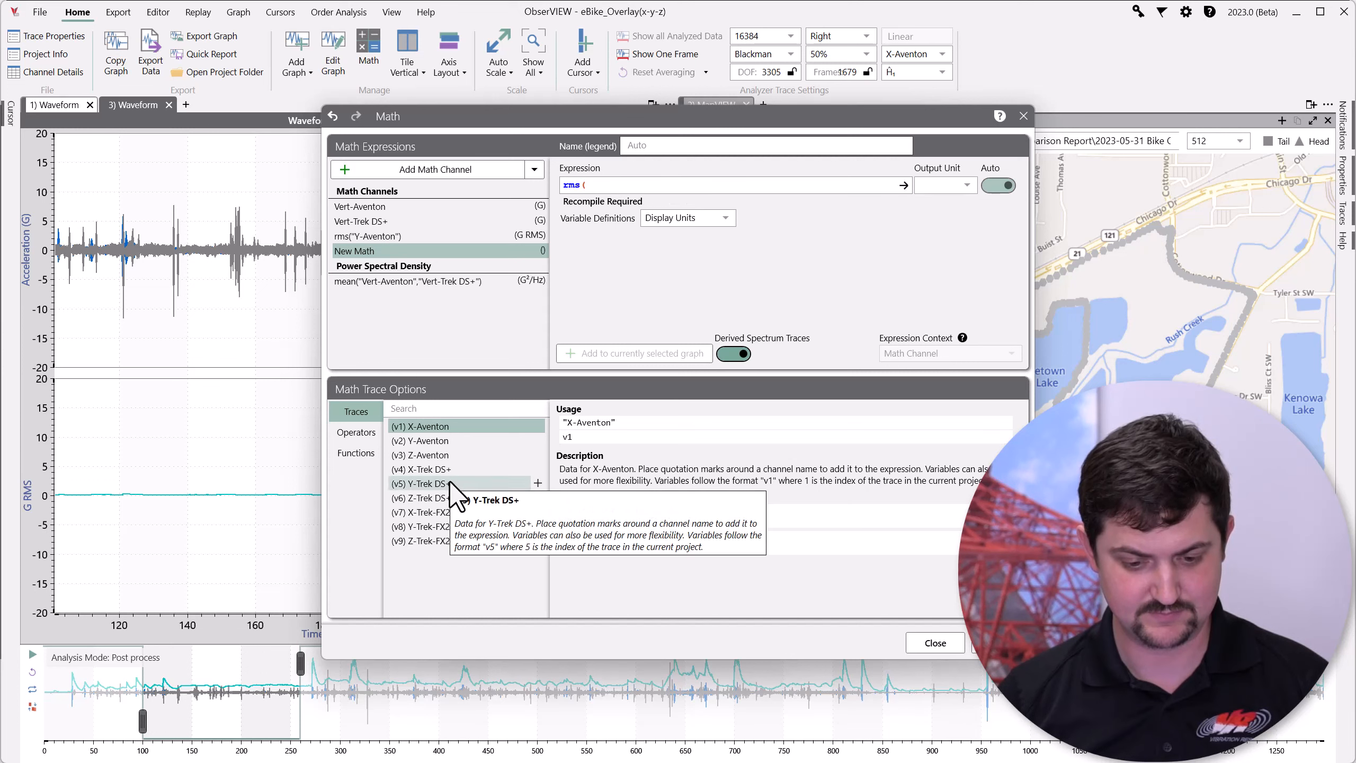
click(422, 484)
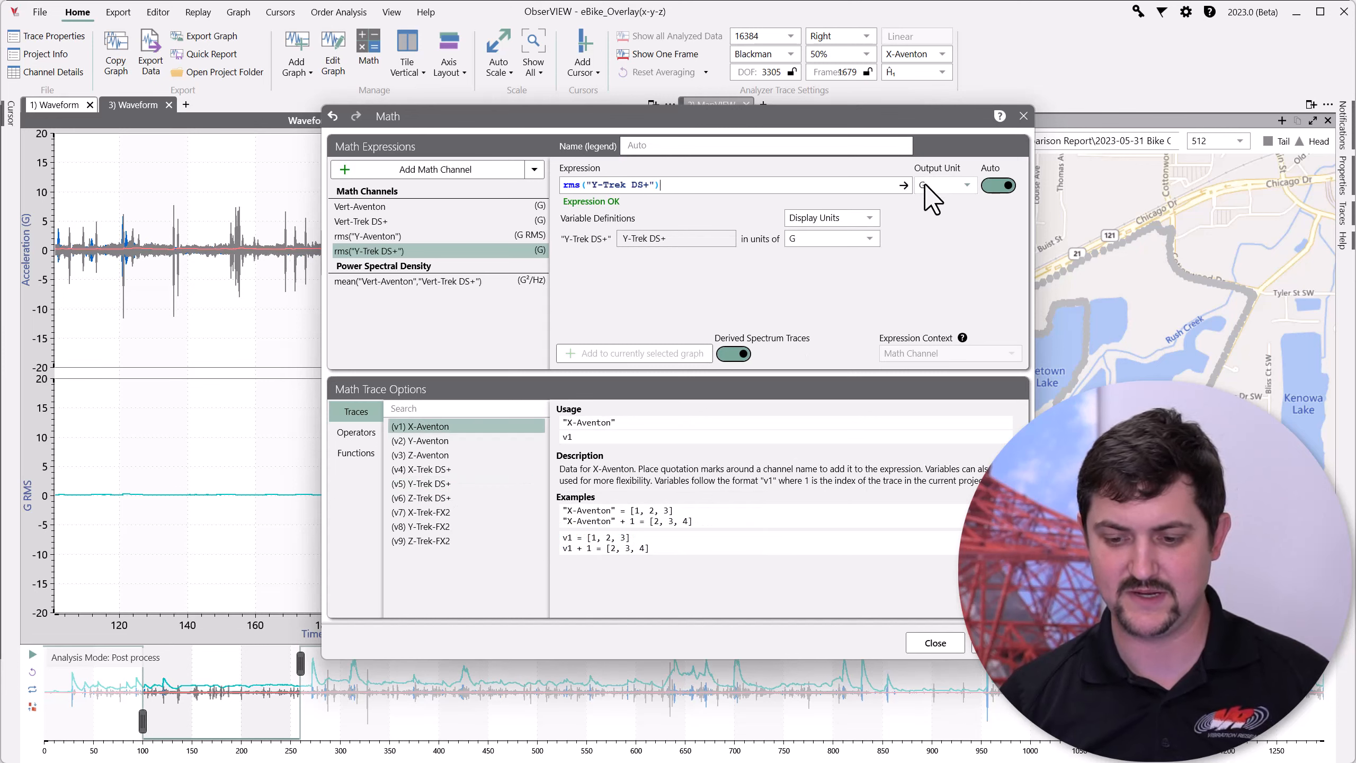
click(966, 186)
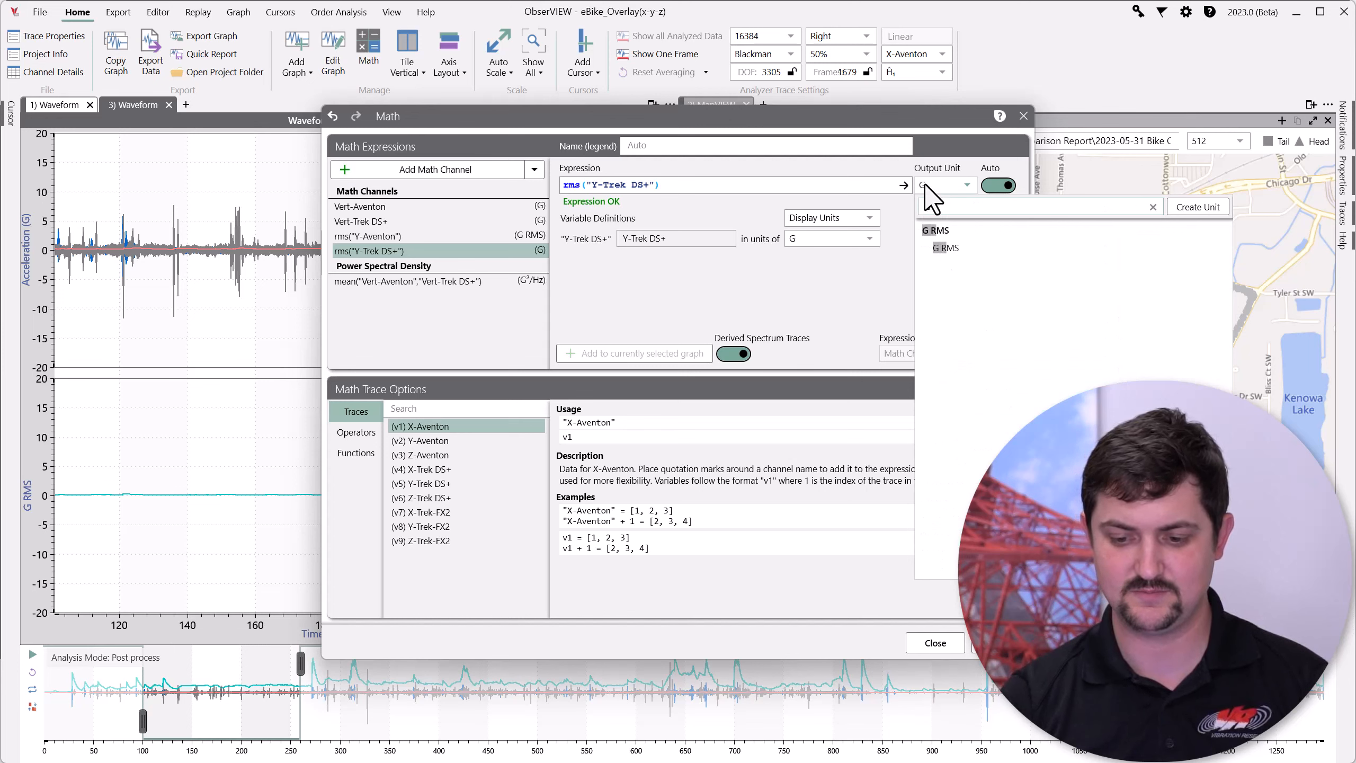
click(997, 184)
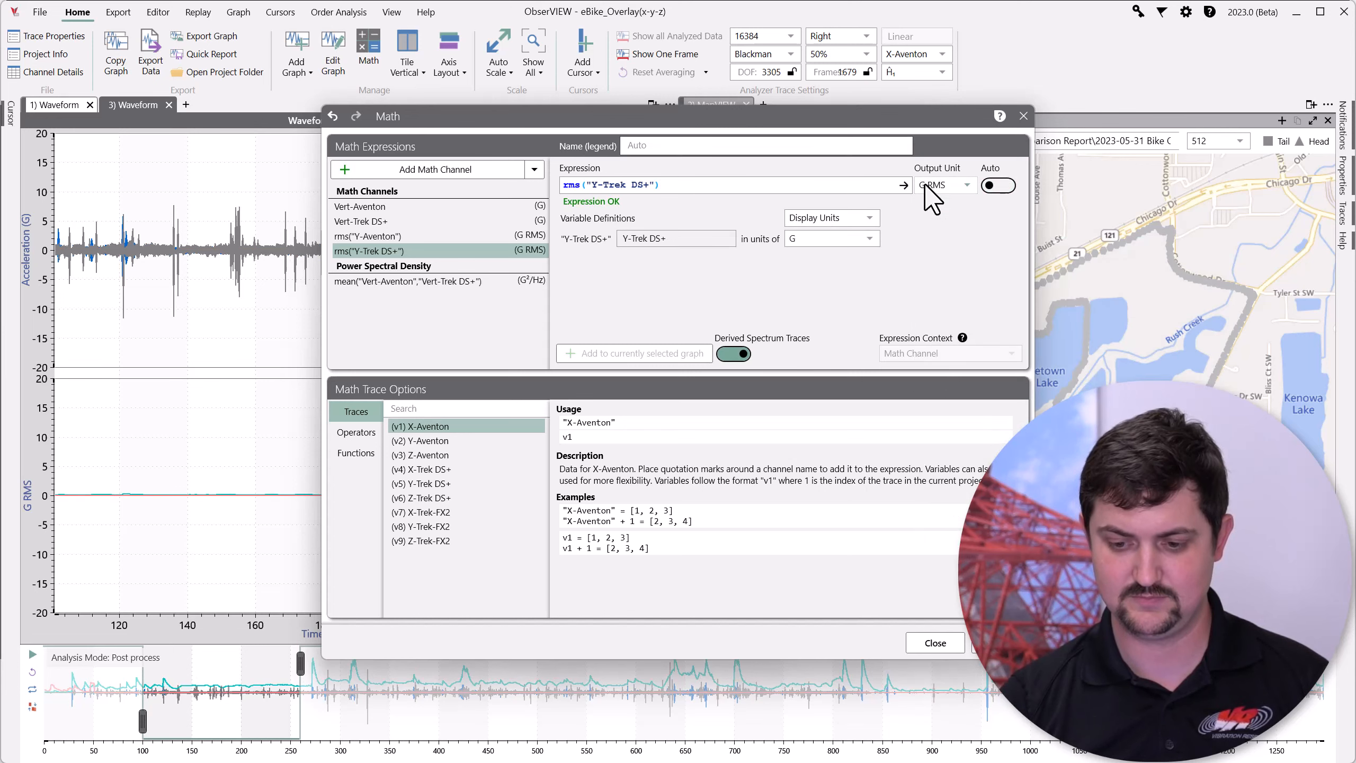
mouse_move(1000, 115)
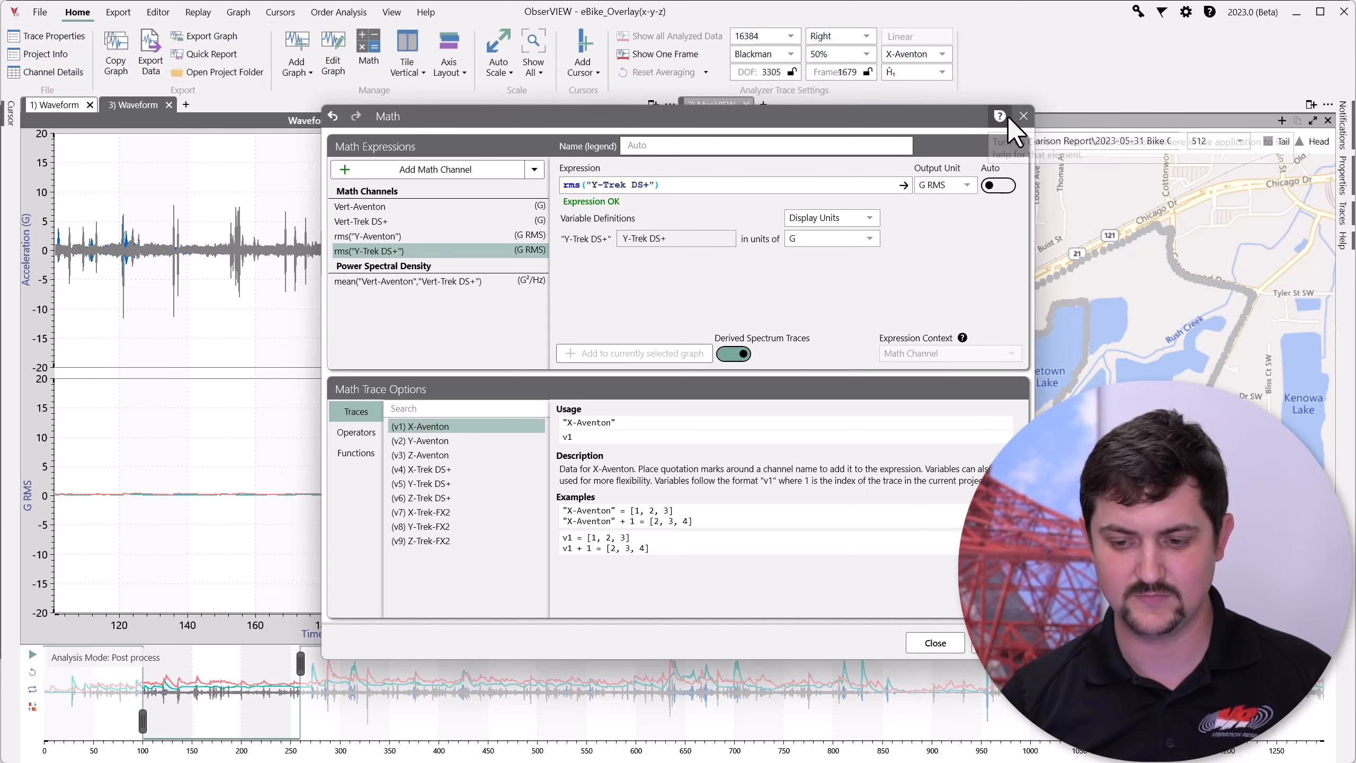
Close the Math dialog and emphasise the Y-Aventon RMS curve in the G RMS graph.
click(1024, 116)
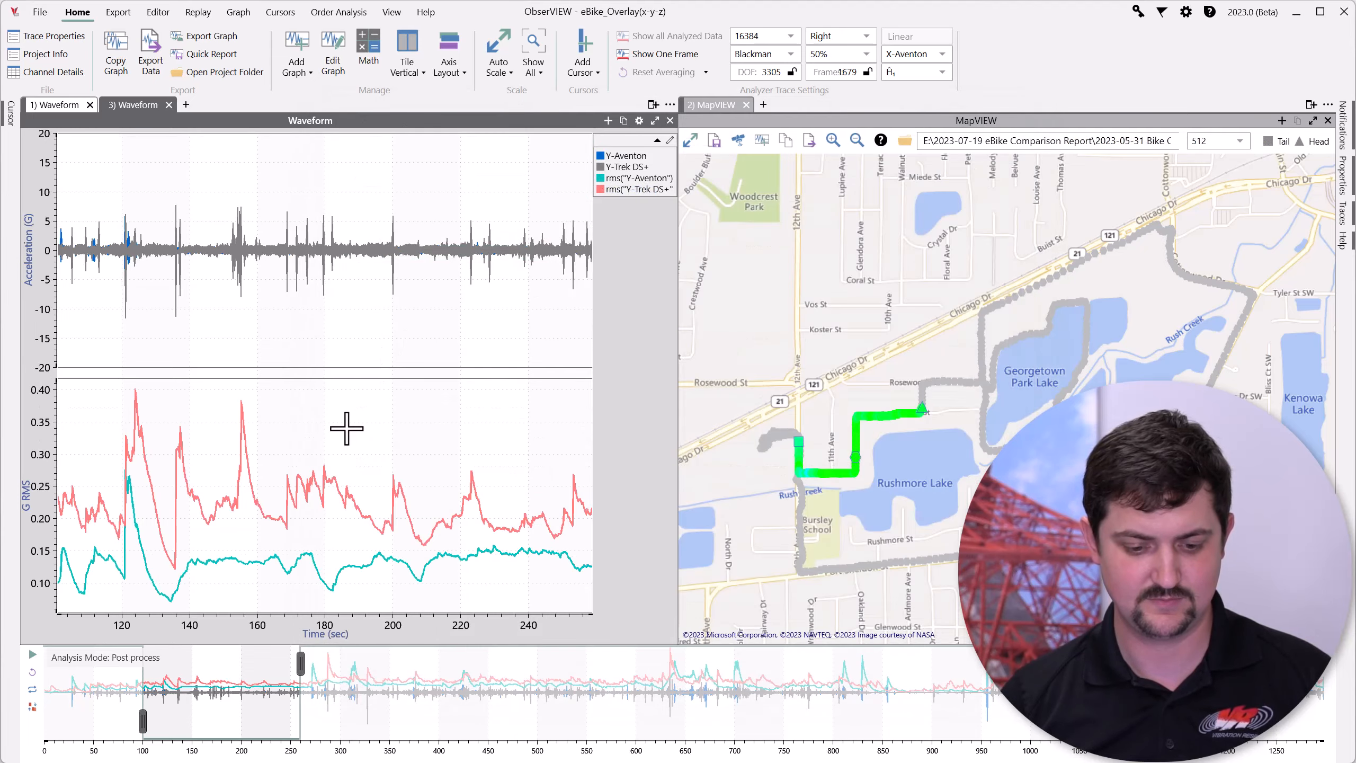
mouse_move(448, 458)
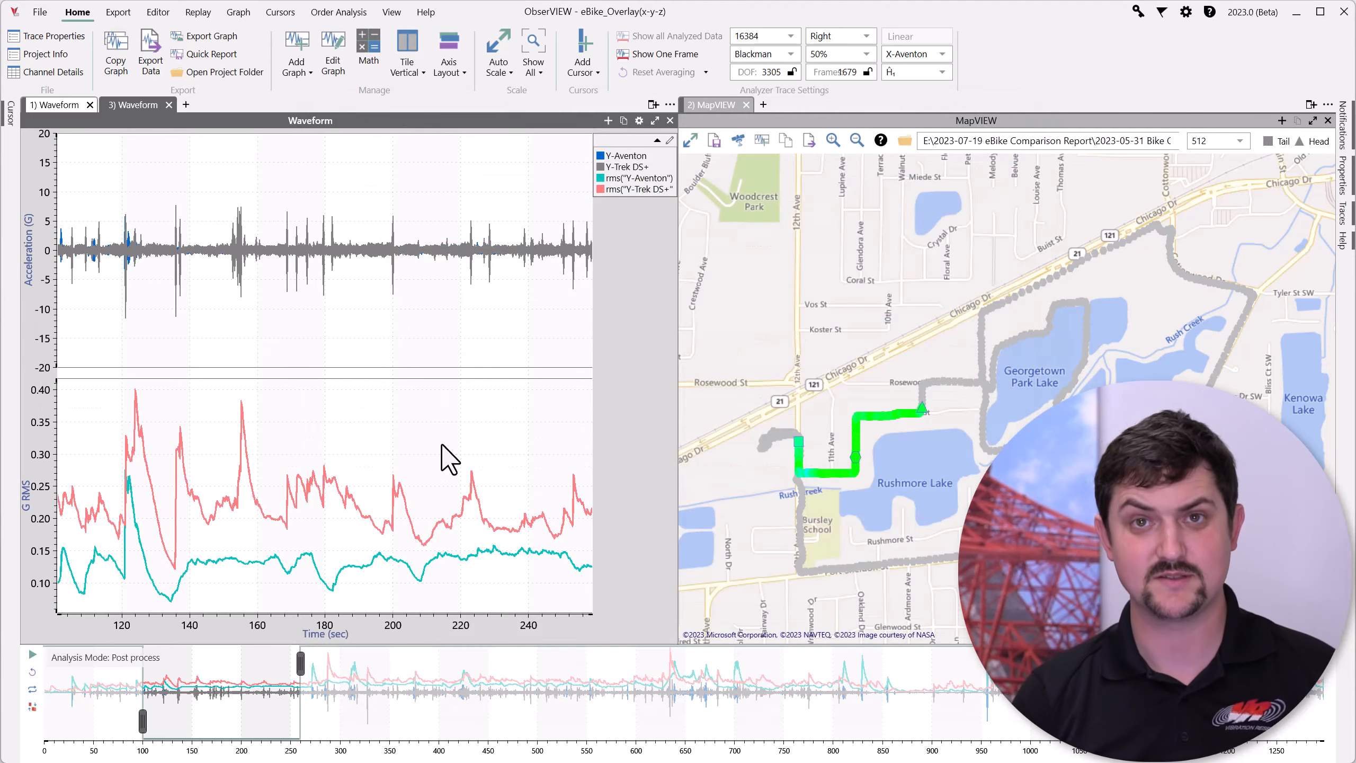
mouse_move(640, 216)
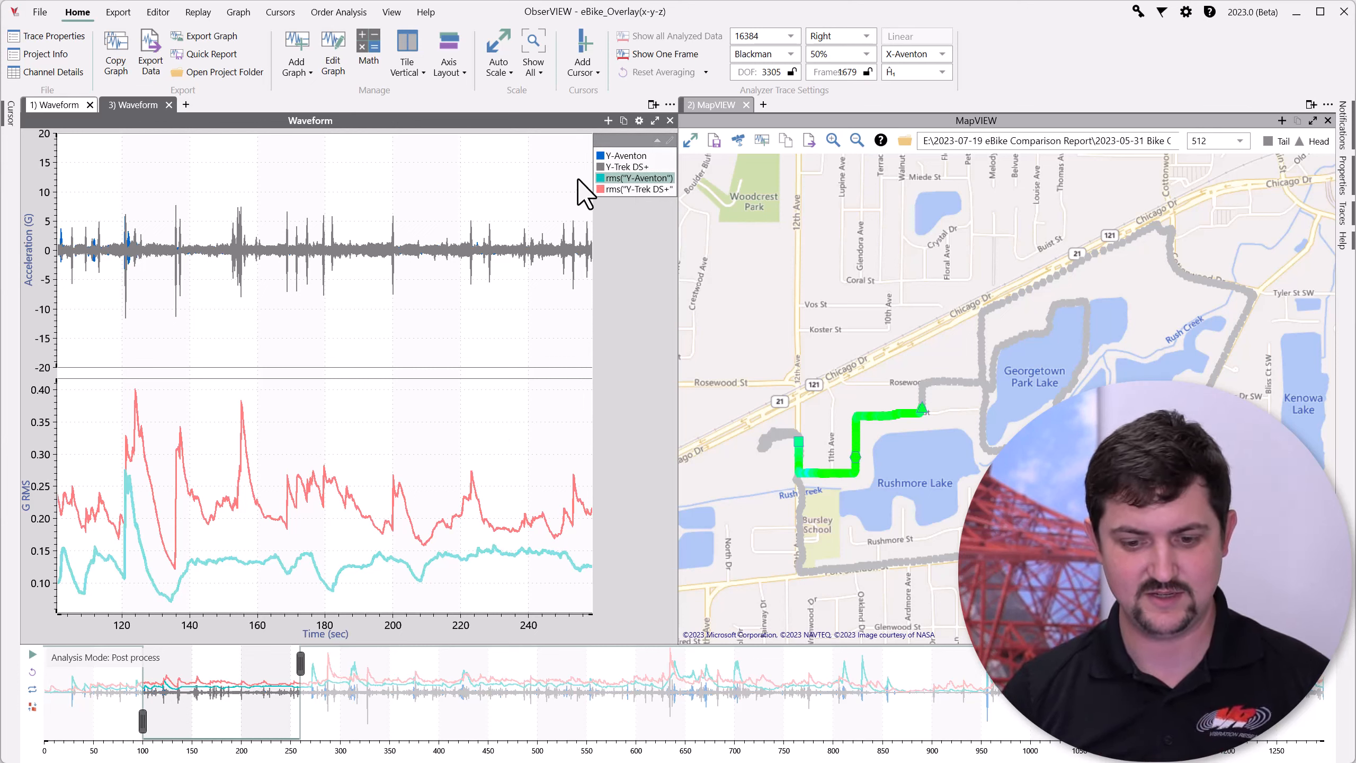
click(640, 190)
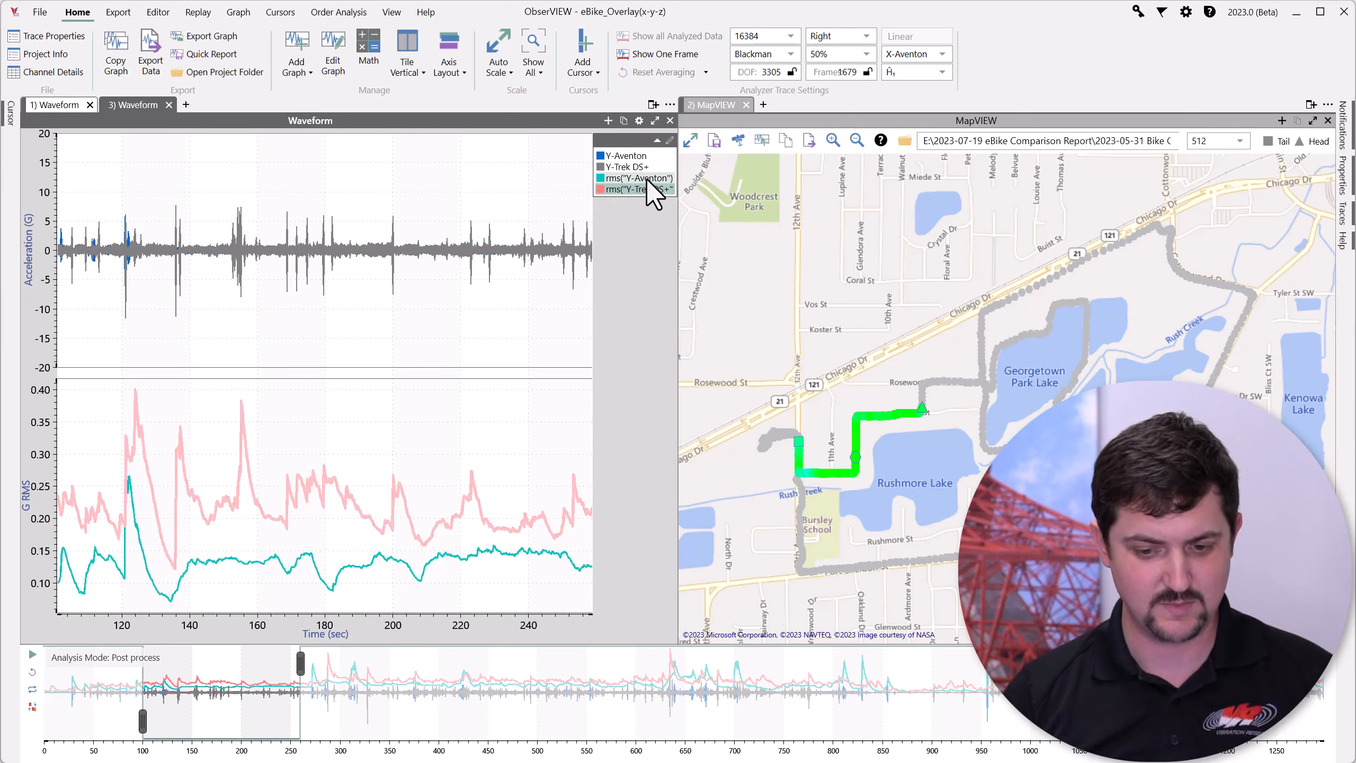
click(637, 178)
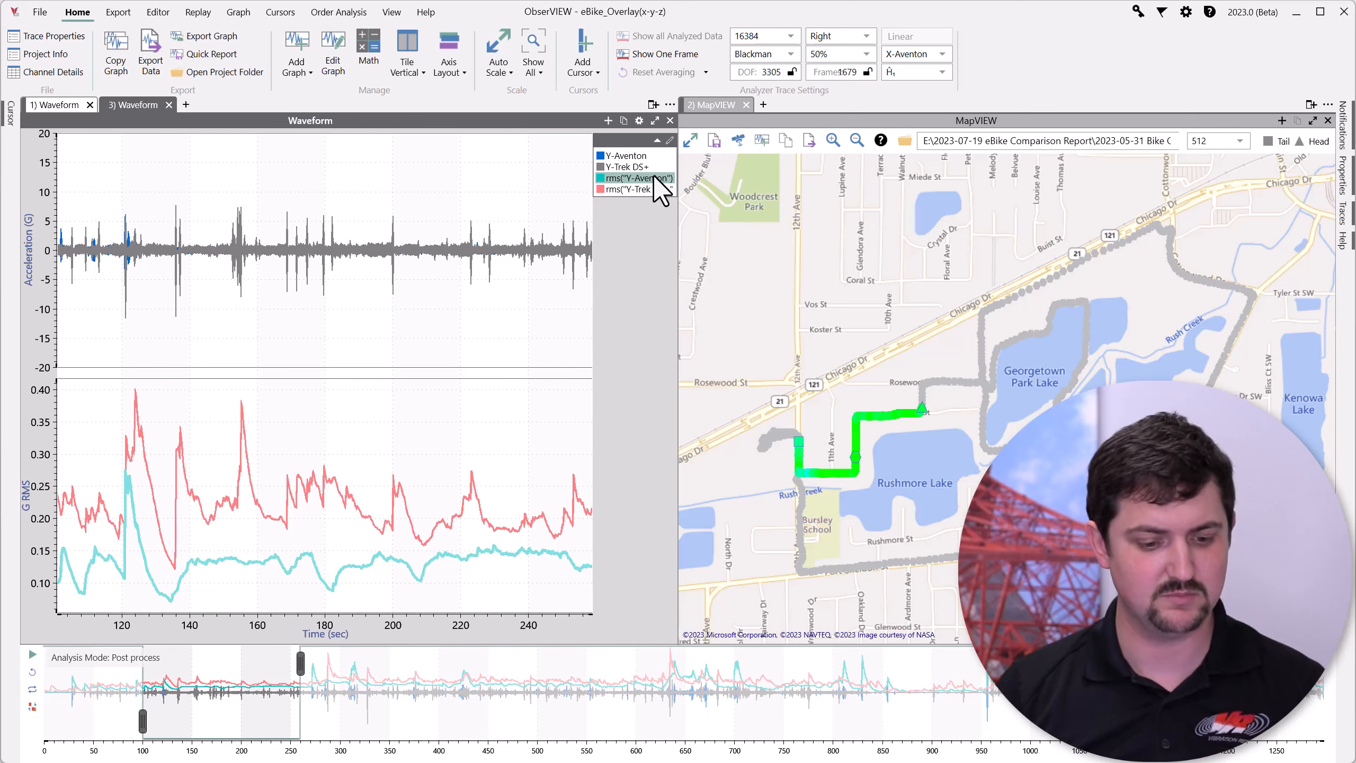
mouse_move(644, 190)
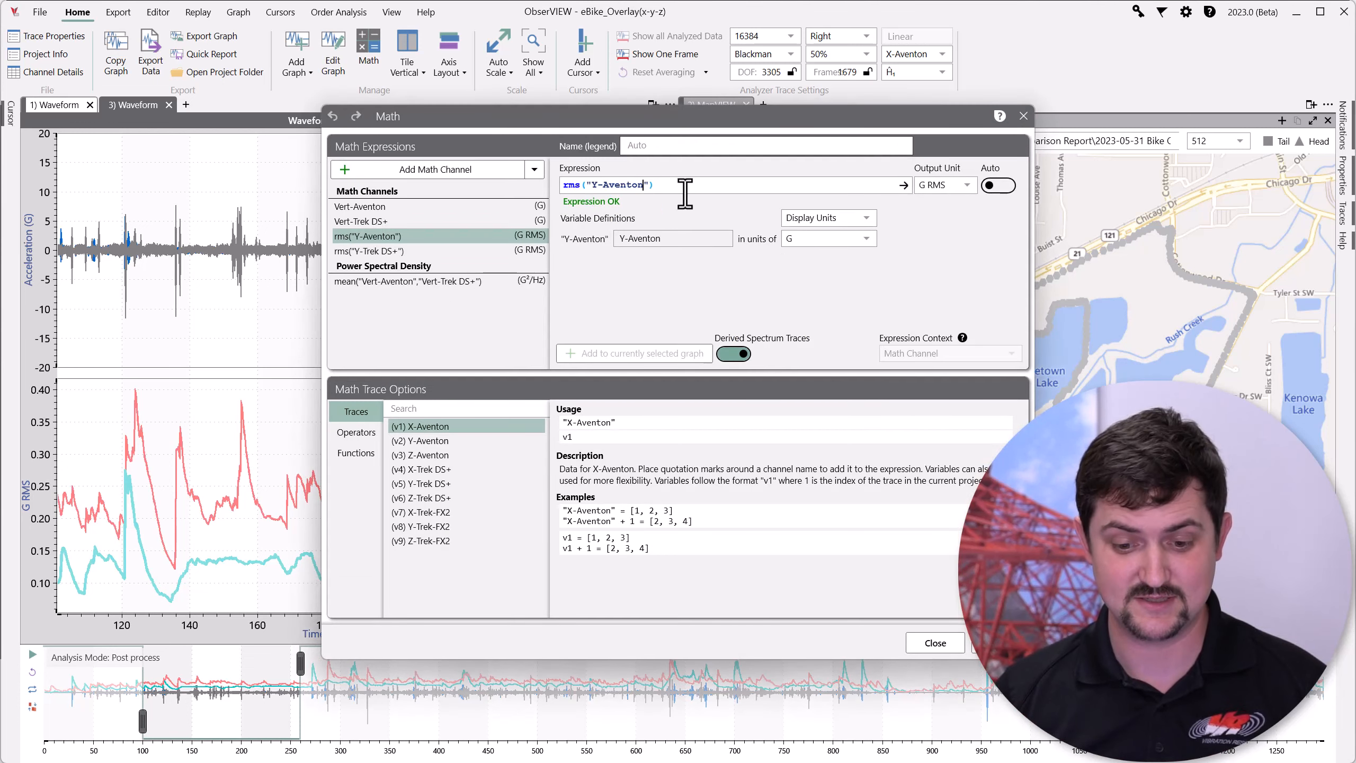
Change the Aventon expression to rms("Y-Aventon",60) for a 60-second window.
text(,)
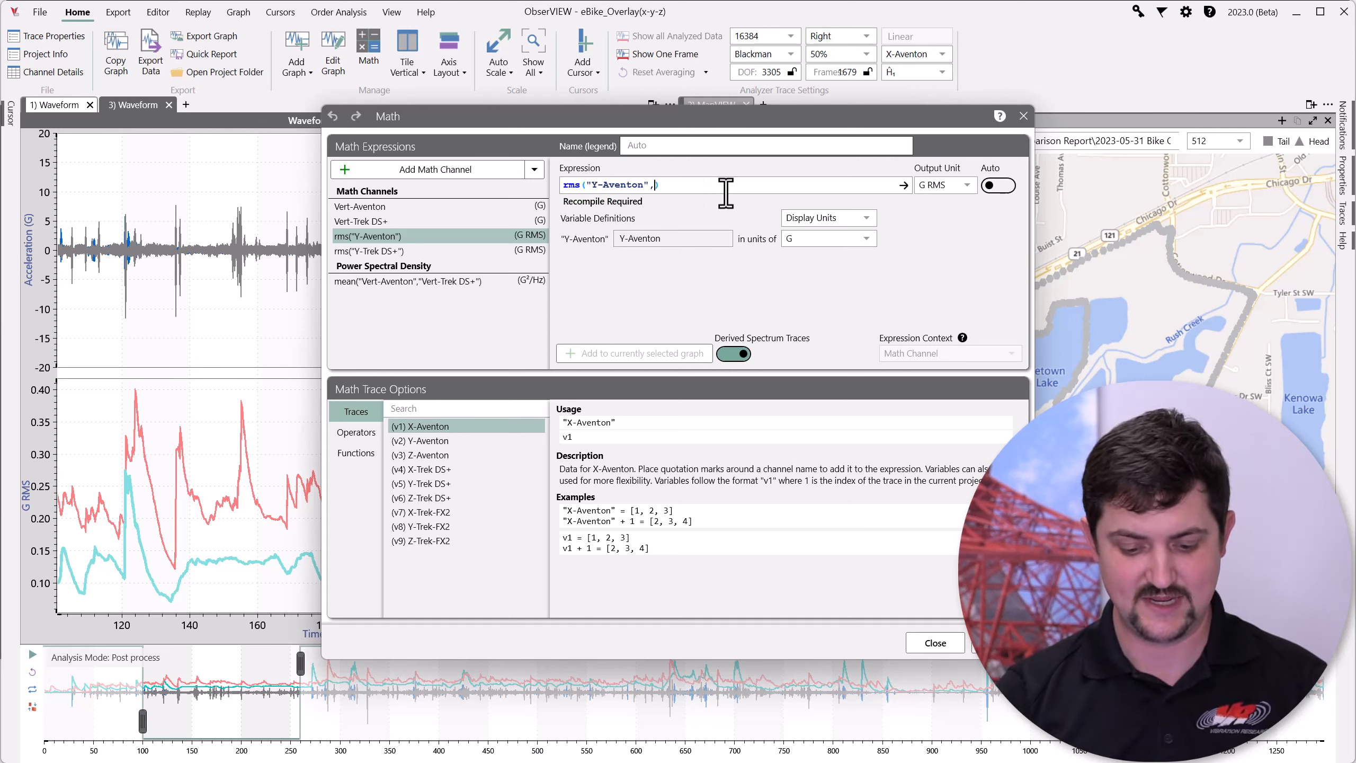
text(60)
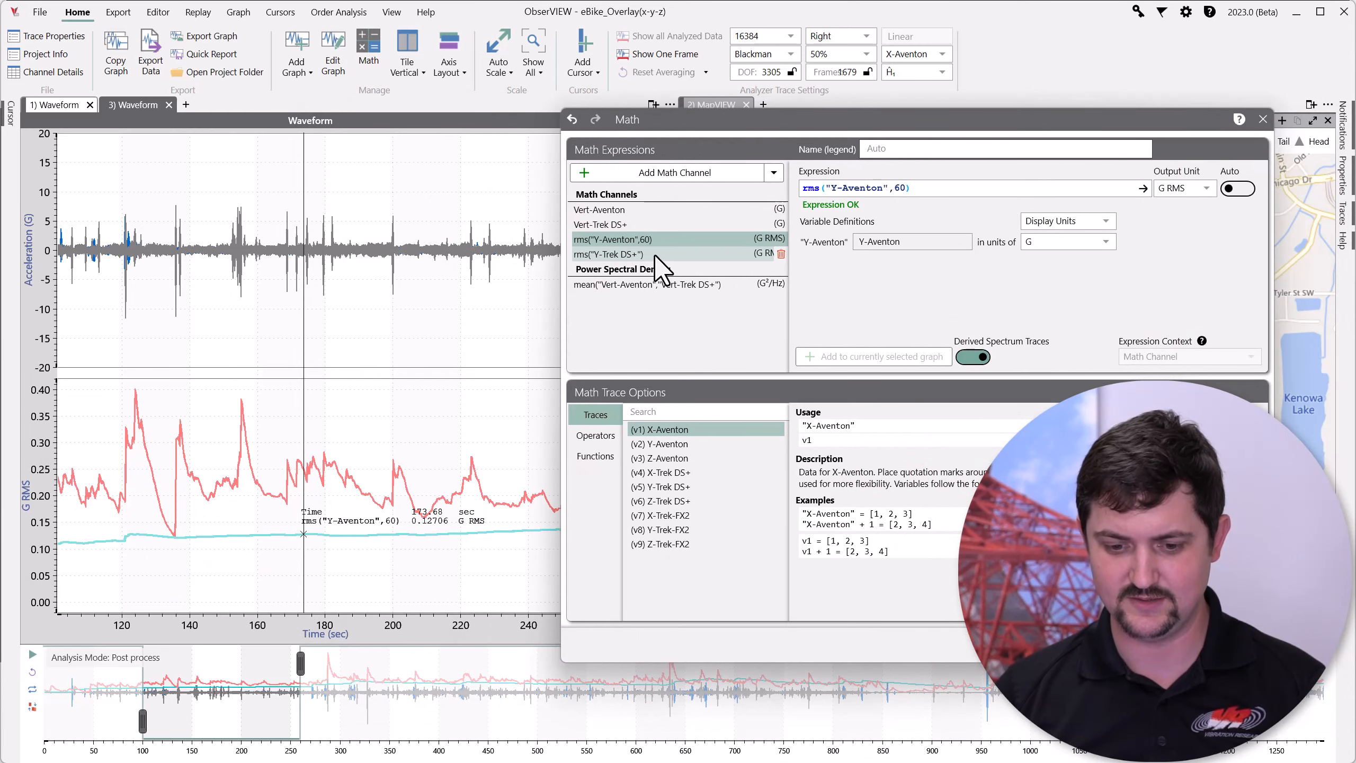
Change the Trek expression to rms("Y-Trek DS+",60) for a 60-second window.
click(615, 254)
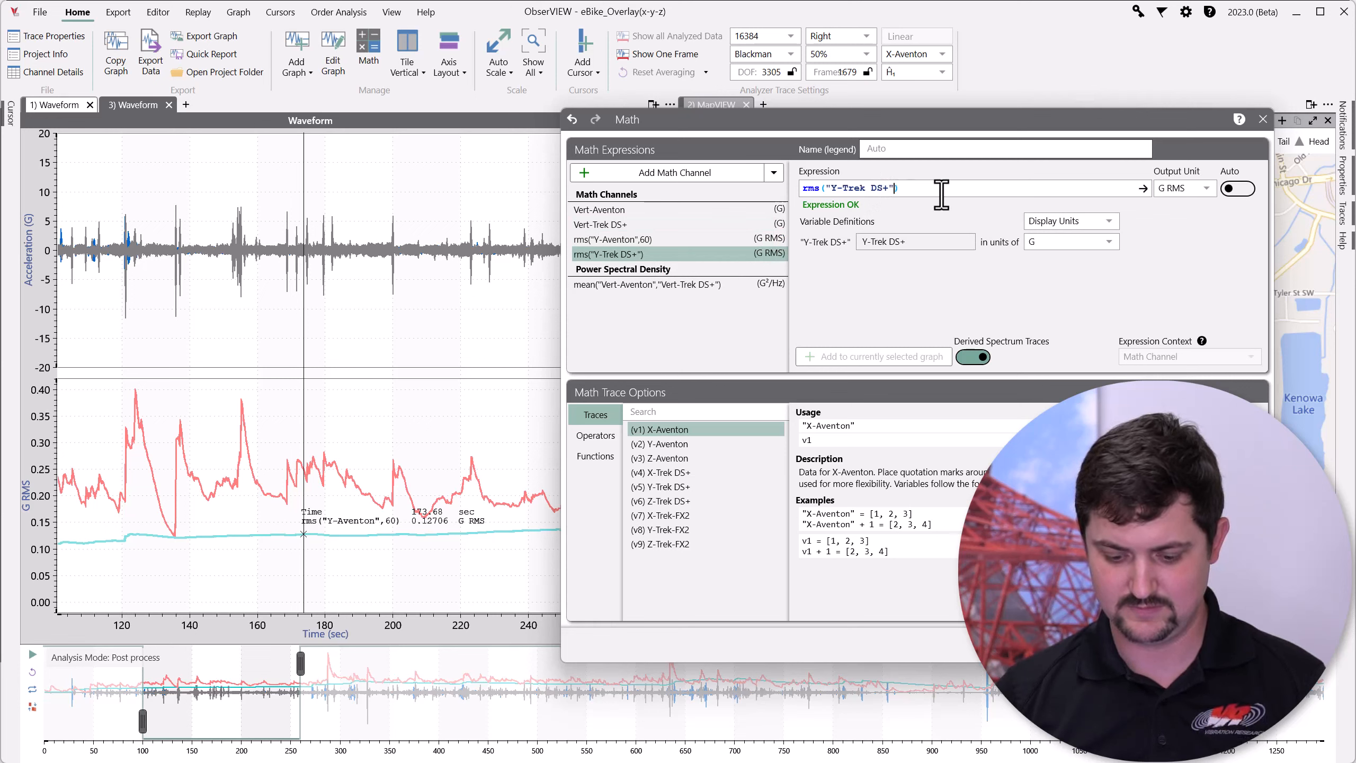
text(,60)
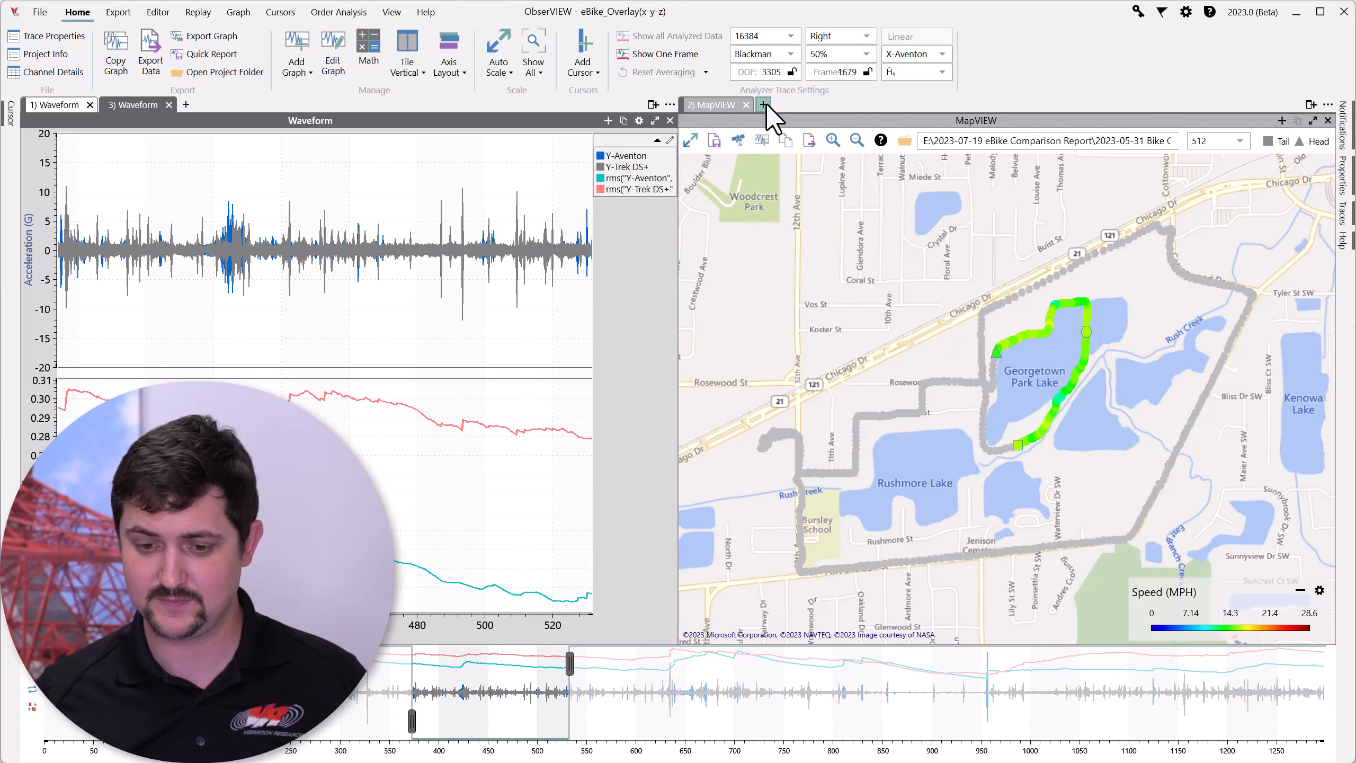
Add a new tab holding a Power Spectral Density graph of all traces.
click(297, 54)
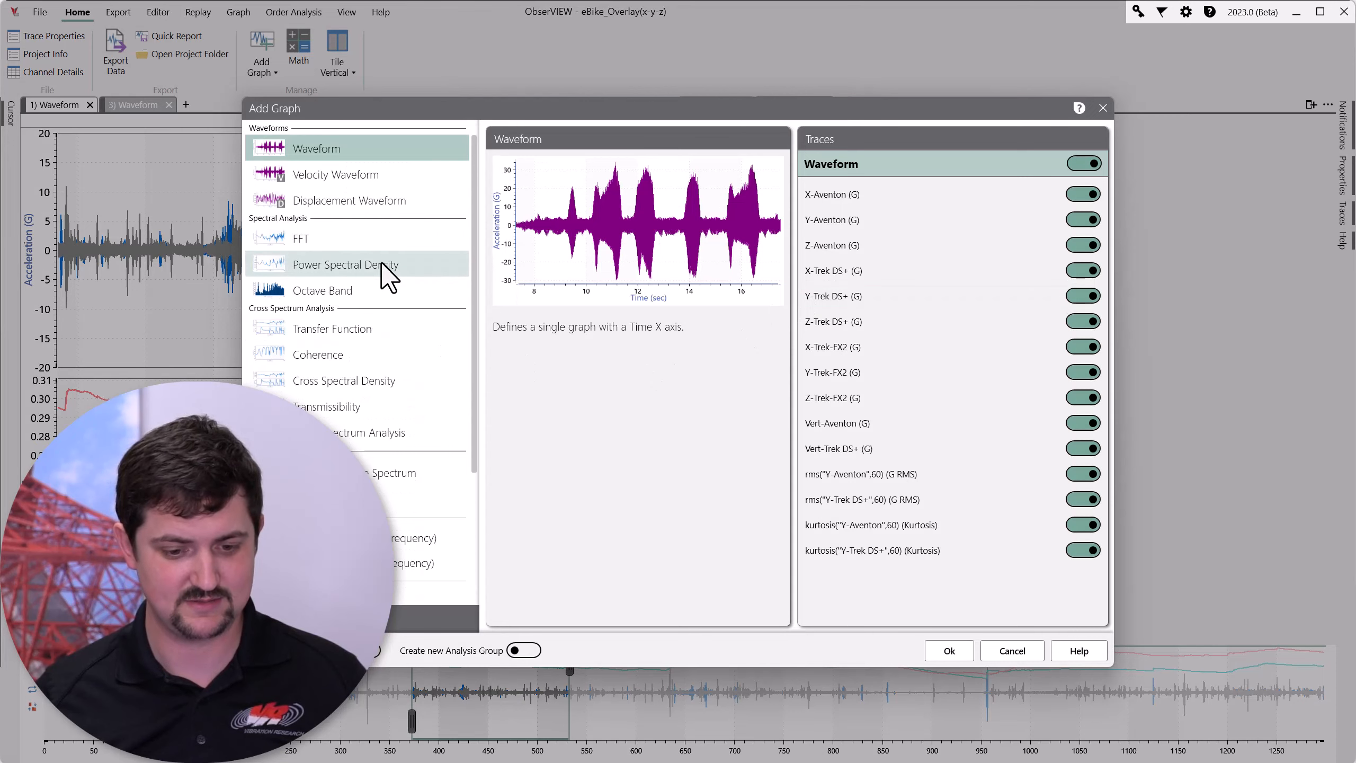
click(346, 264)
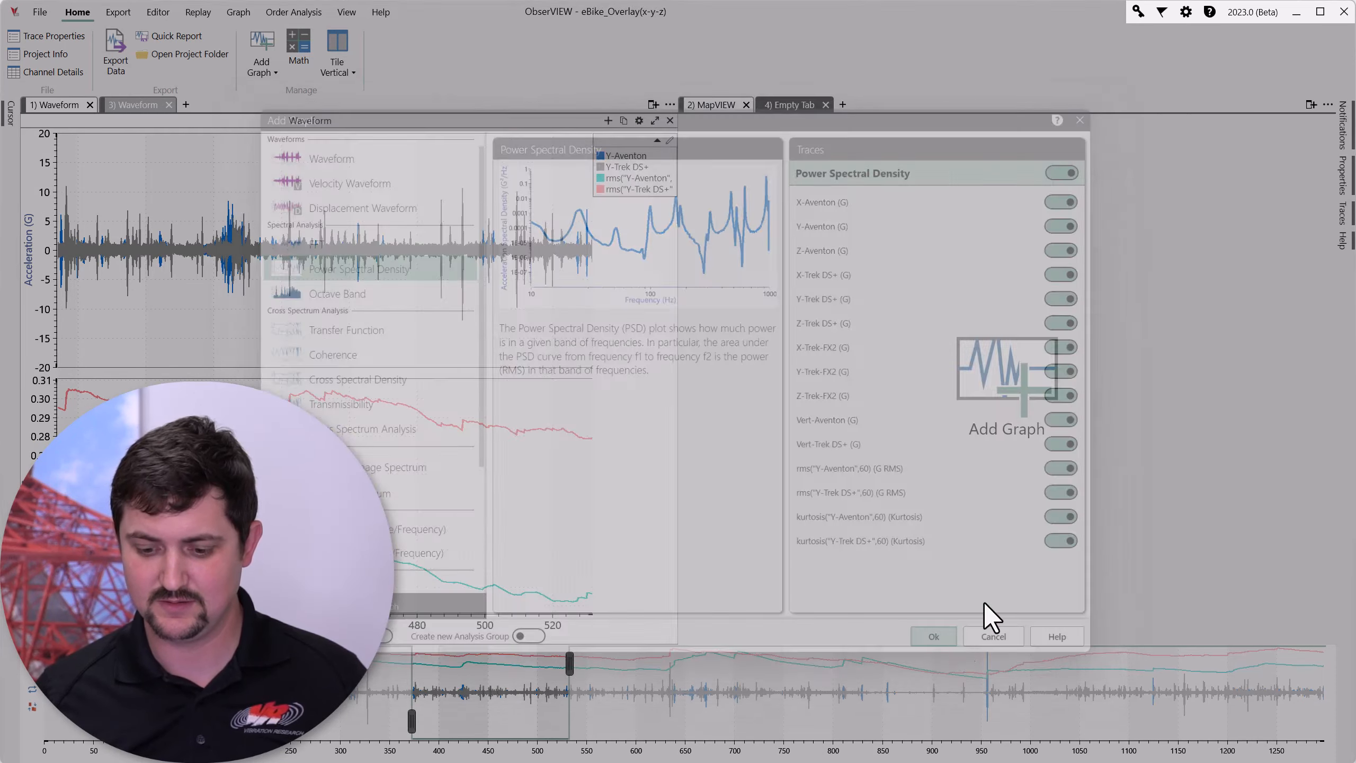
click(934, 636)
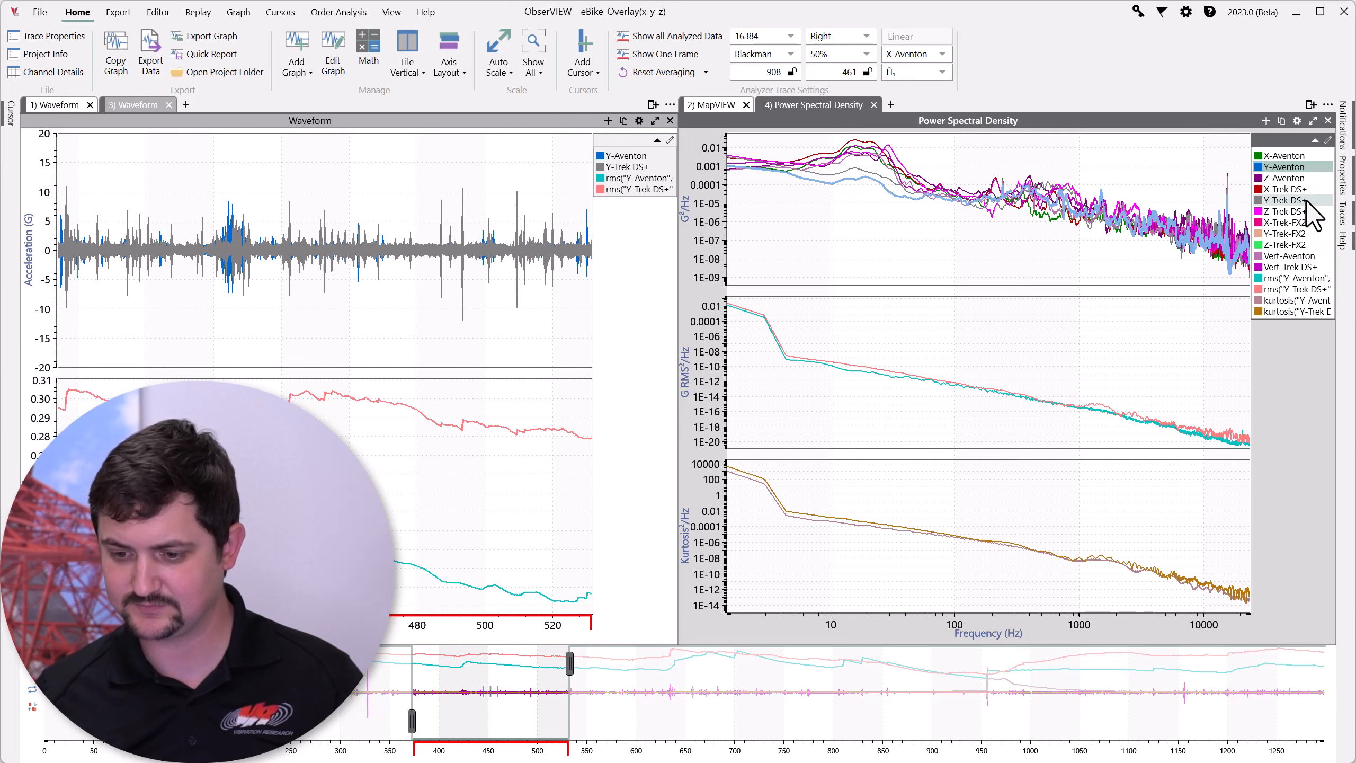
Show only the Y-Aventon and Y-Trek DS+ spectra via Show Only Selected Traces.
right_click(1288, 200)
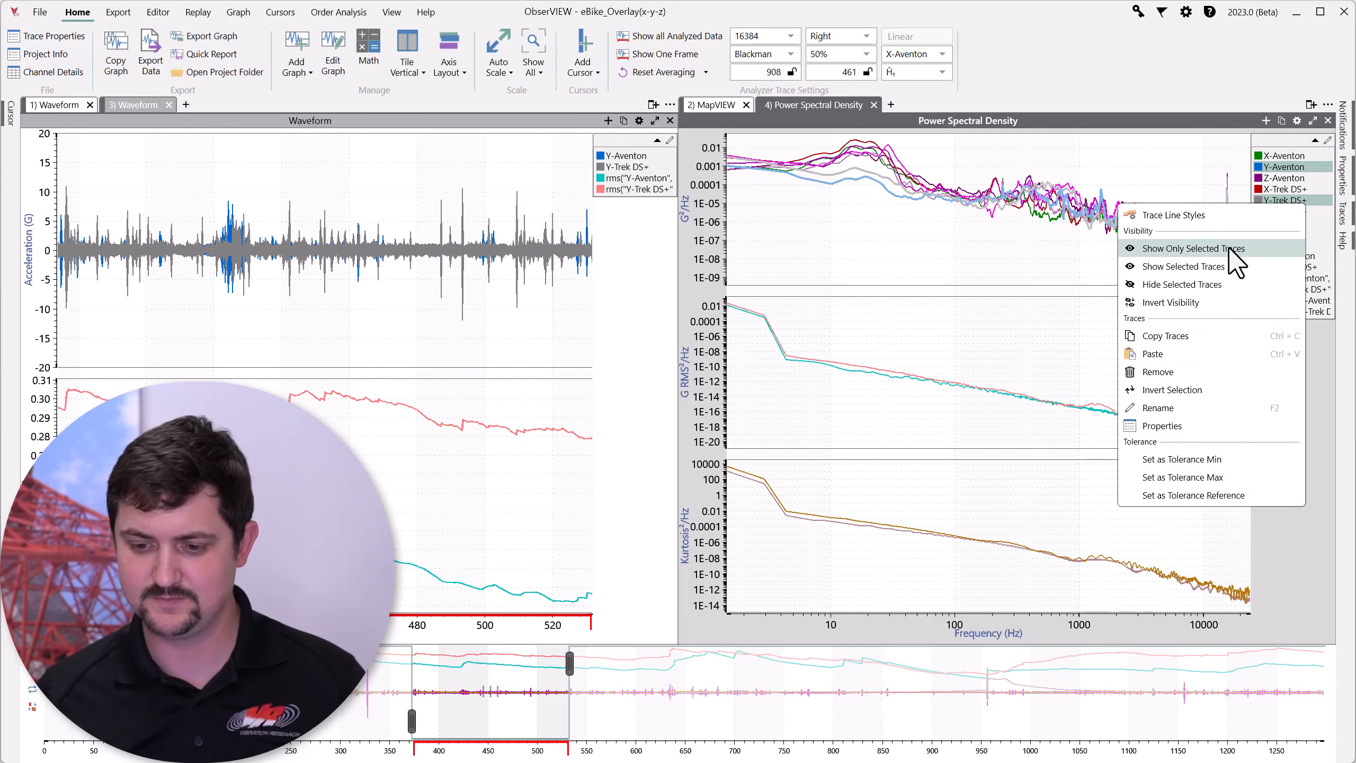
click(1192, 248)
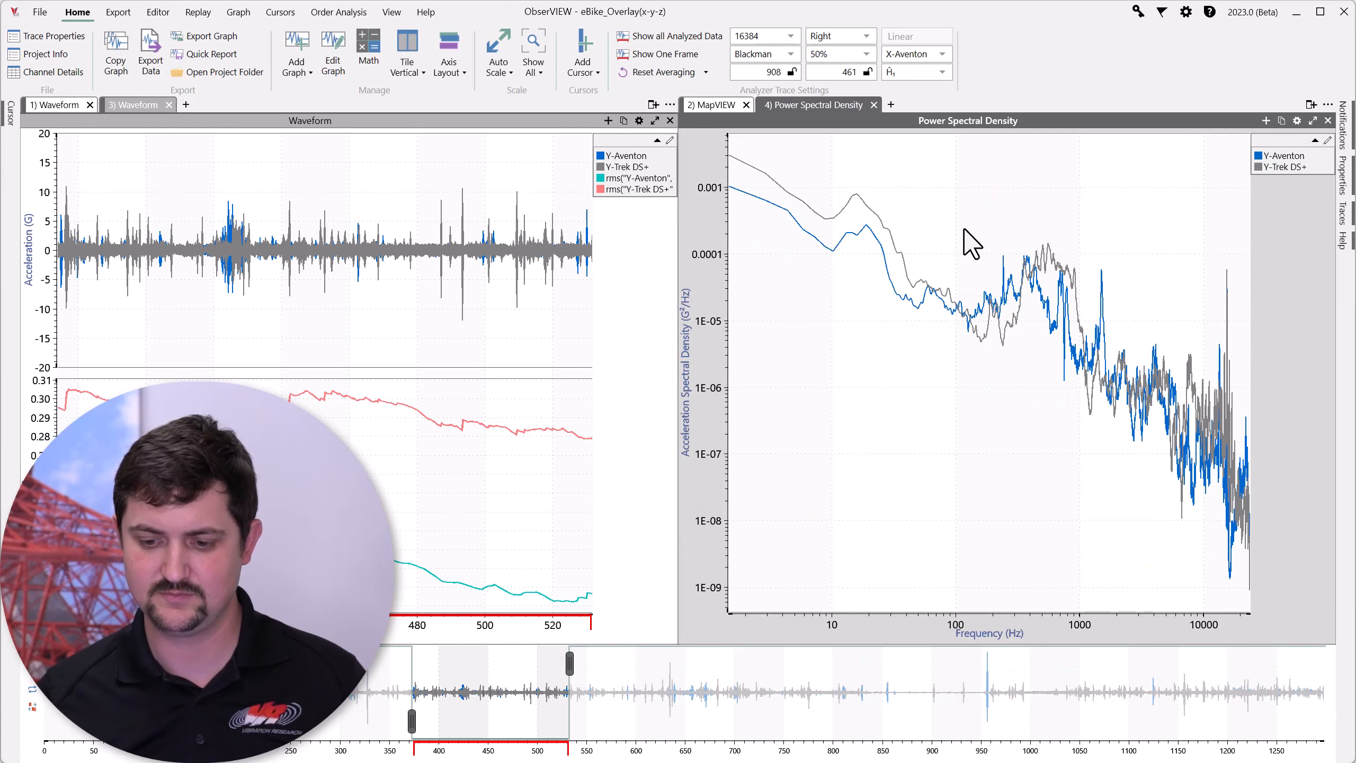
mouse_move(906, 191)
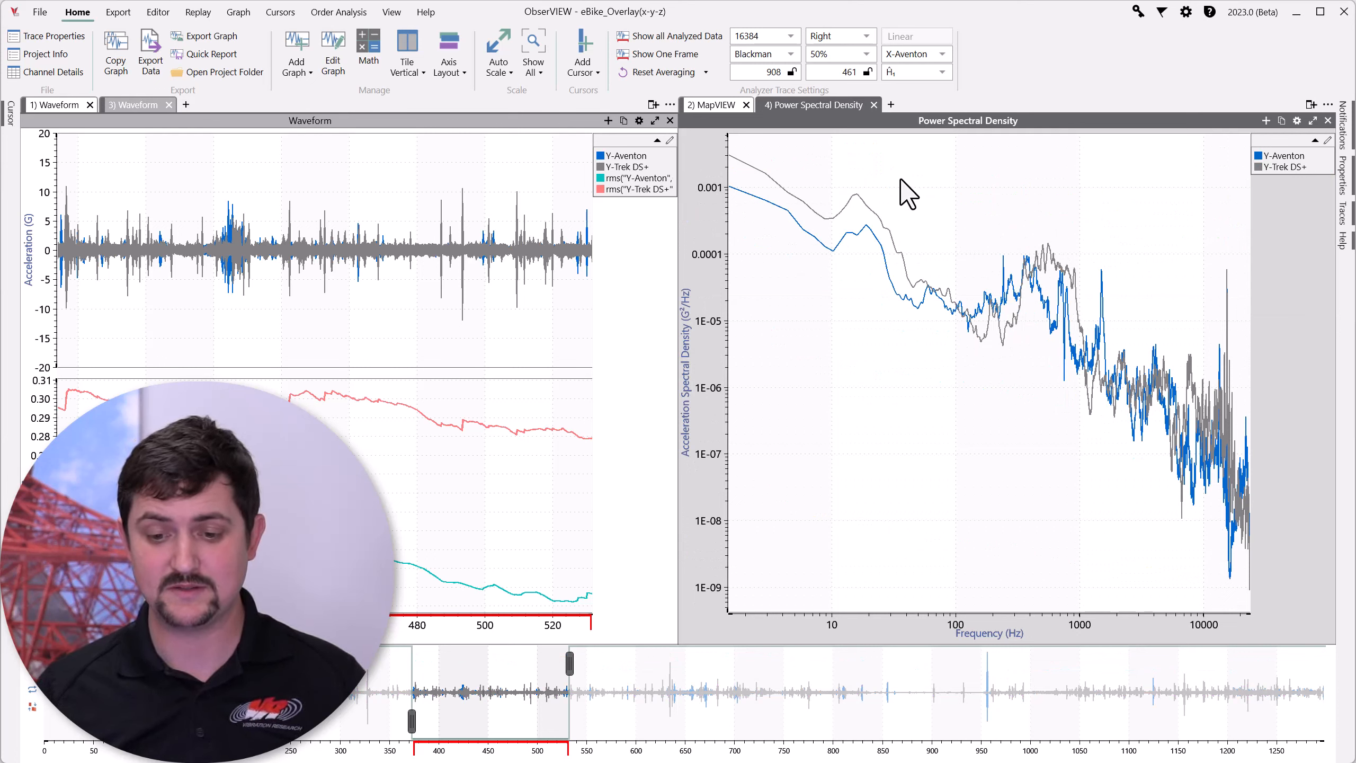
mouse_move(976, 204)
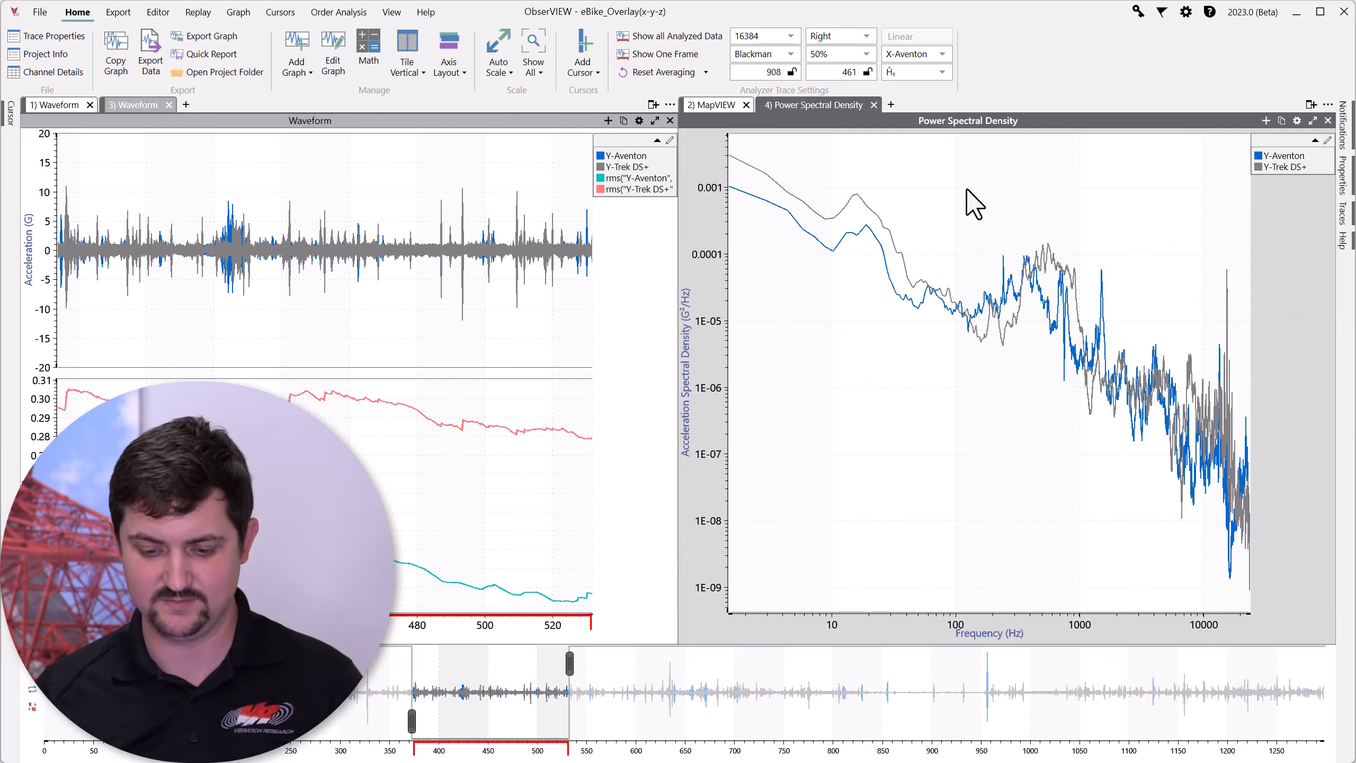
mouse_move(337, 39)
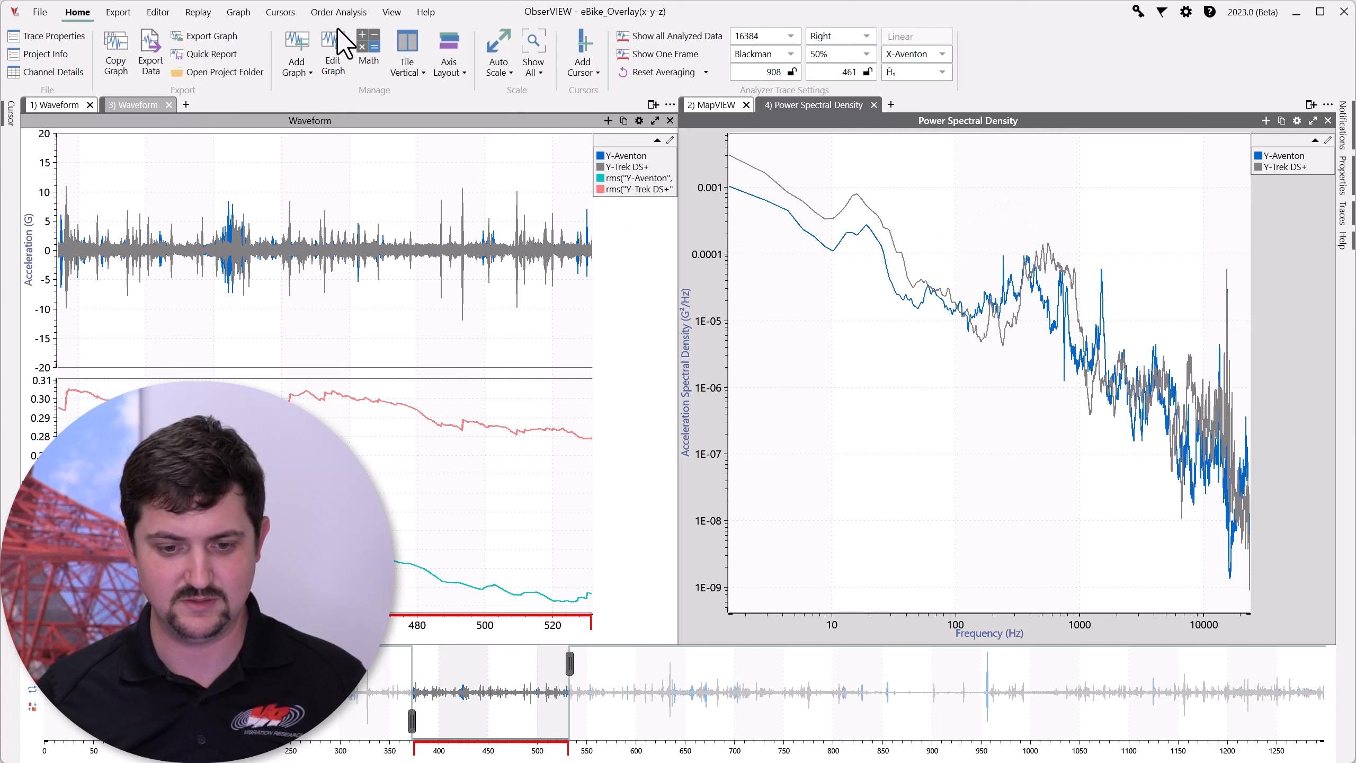
mouse_move(617, 59)
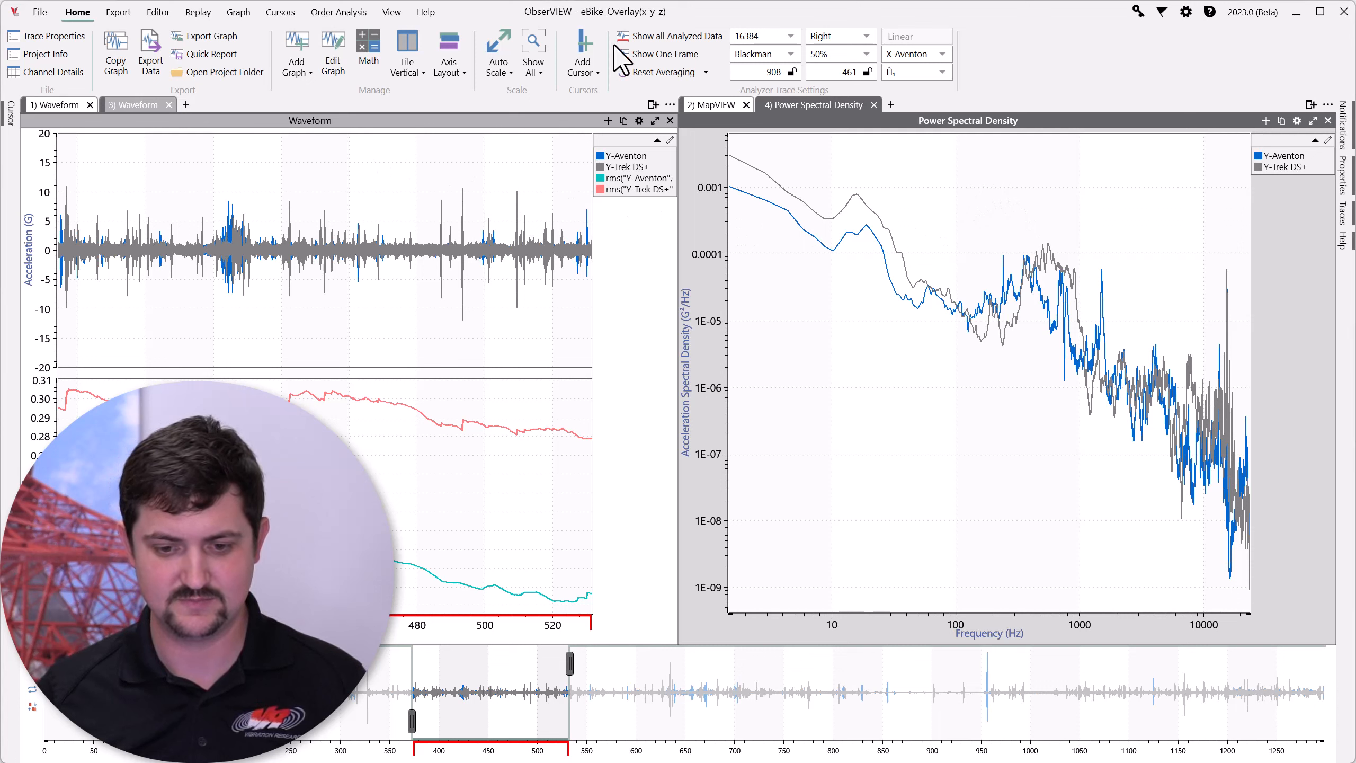
Add an RMS differential cursor reporting each bike's Y-axis band RMS on the PSD.
click(583, 54)
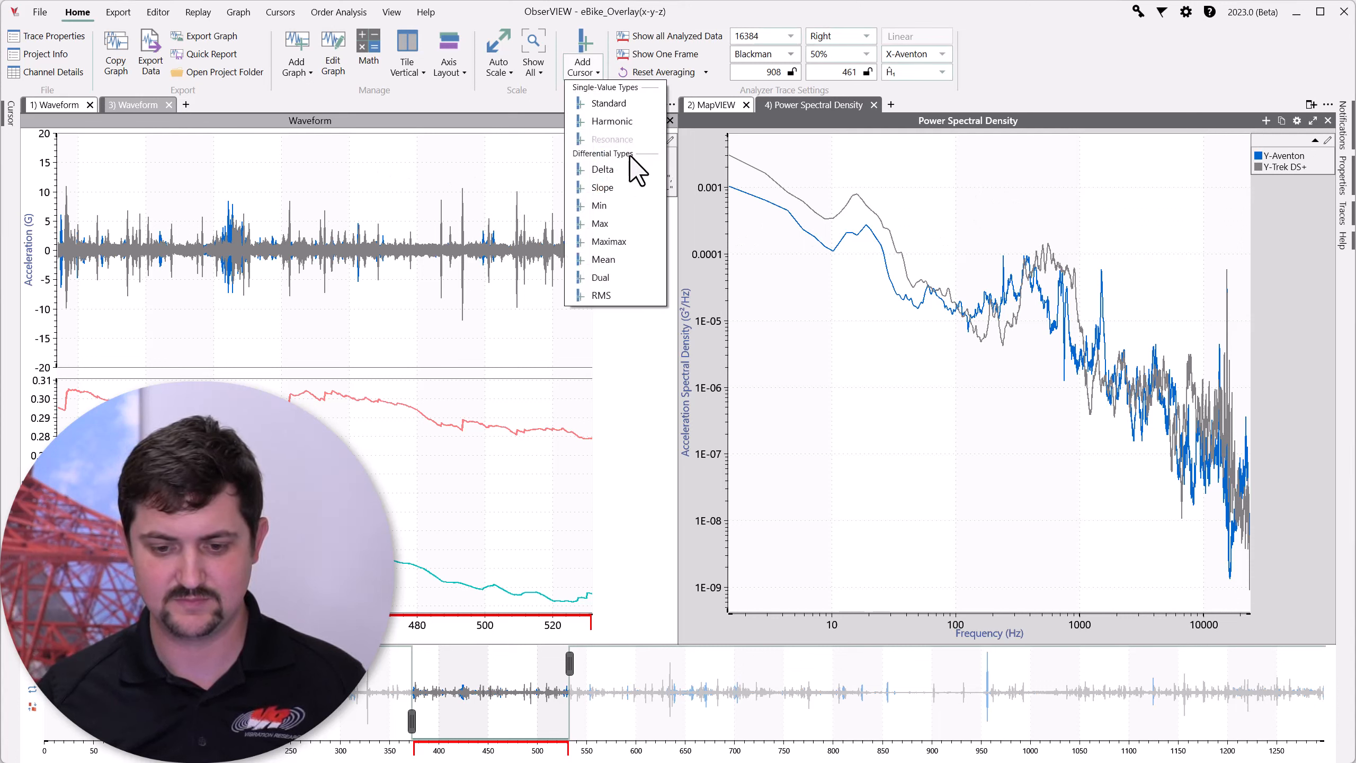
click(601, 294)
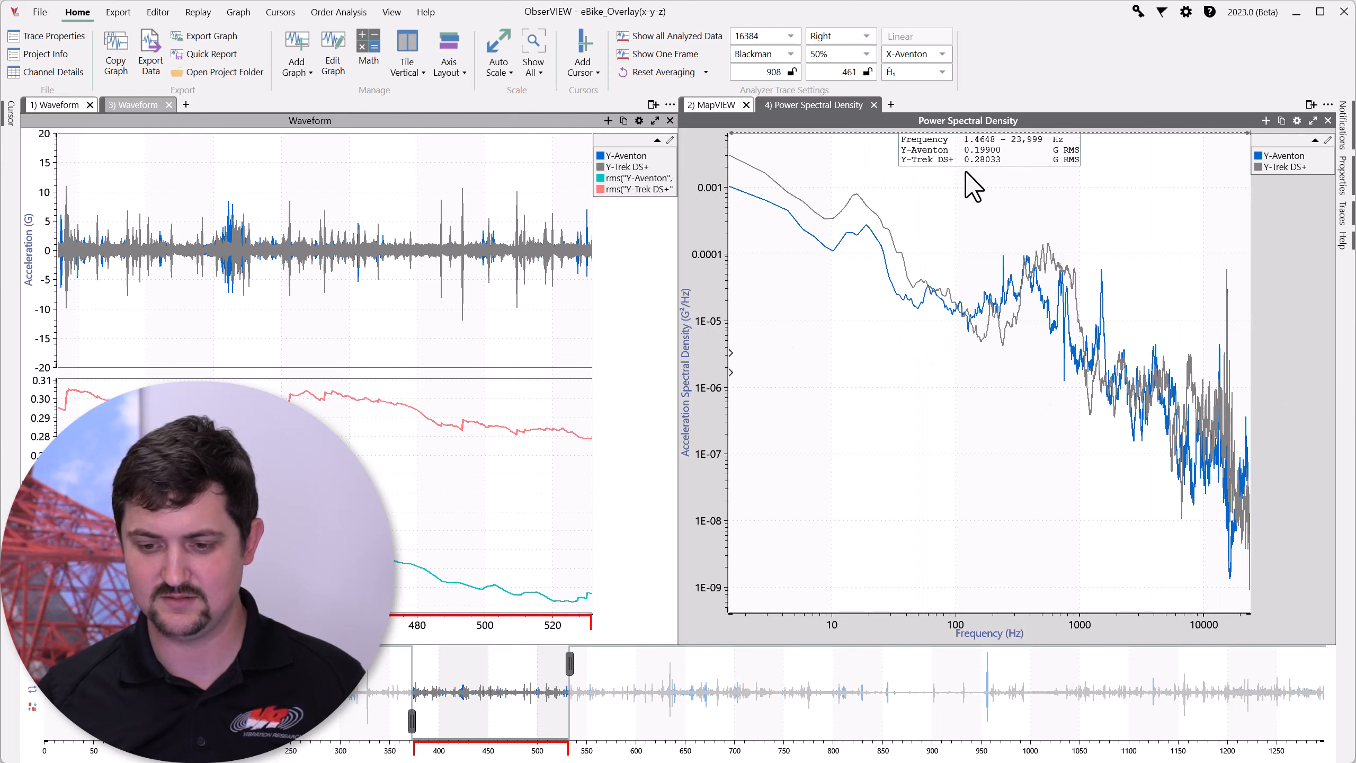
mouse_move(1043, 207)
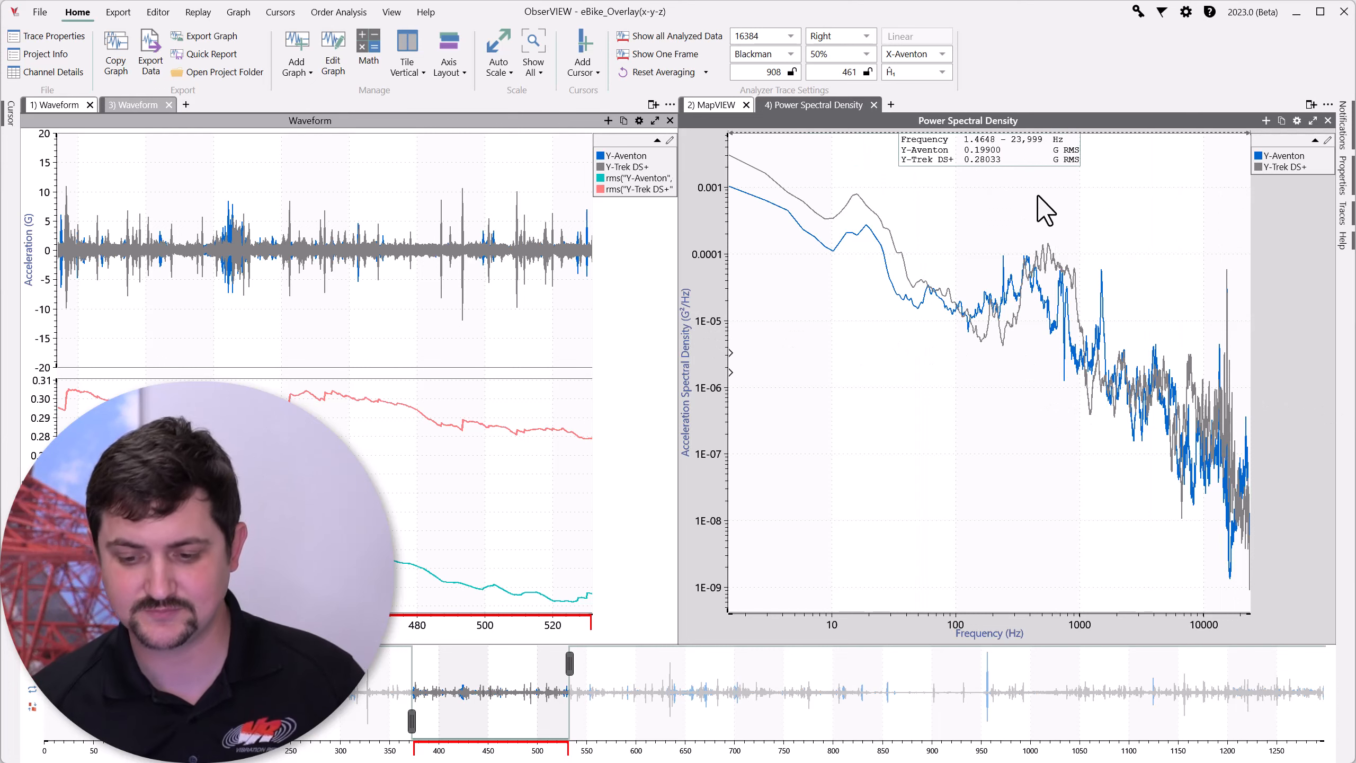
mouse_move(1025, 203)
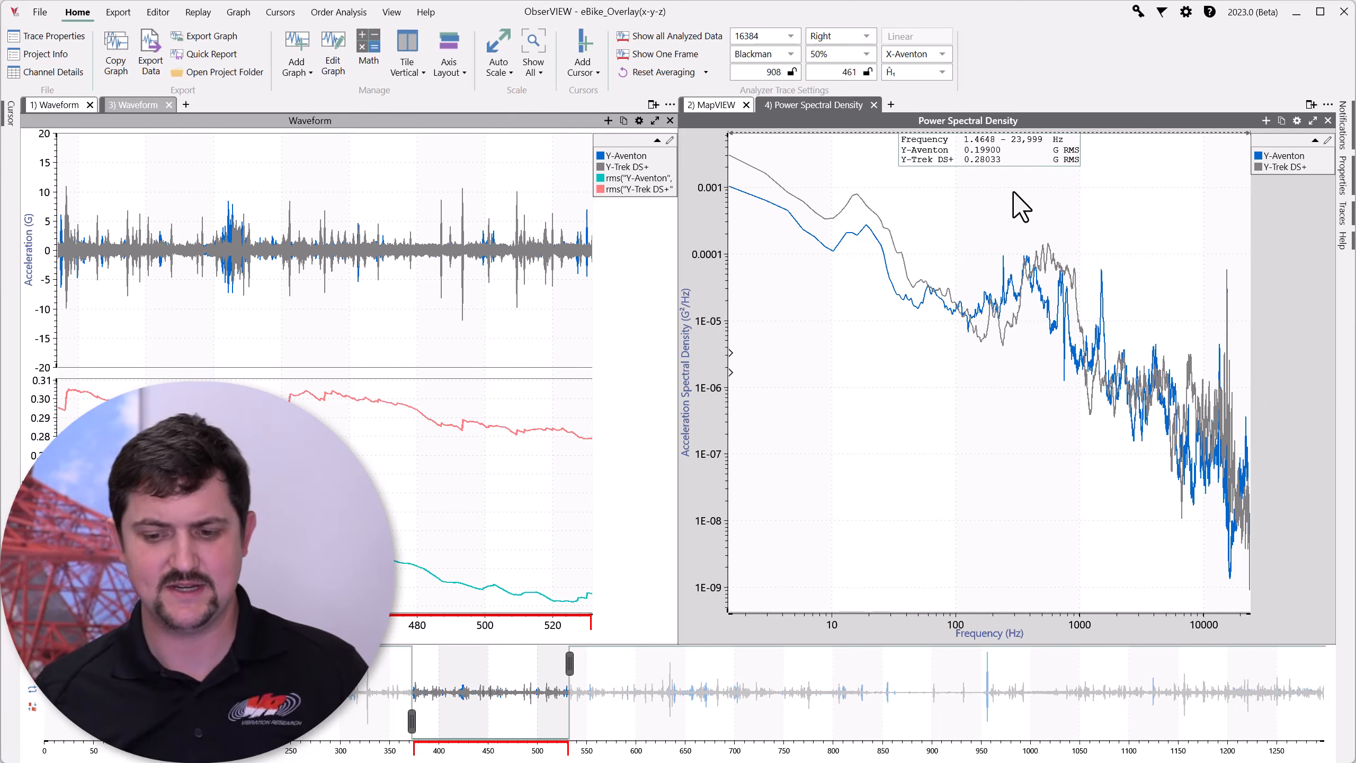
mouse_move(939, 168)
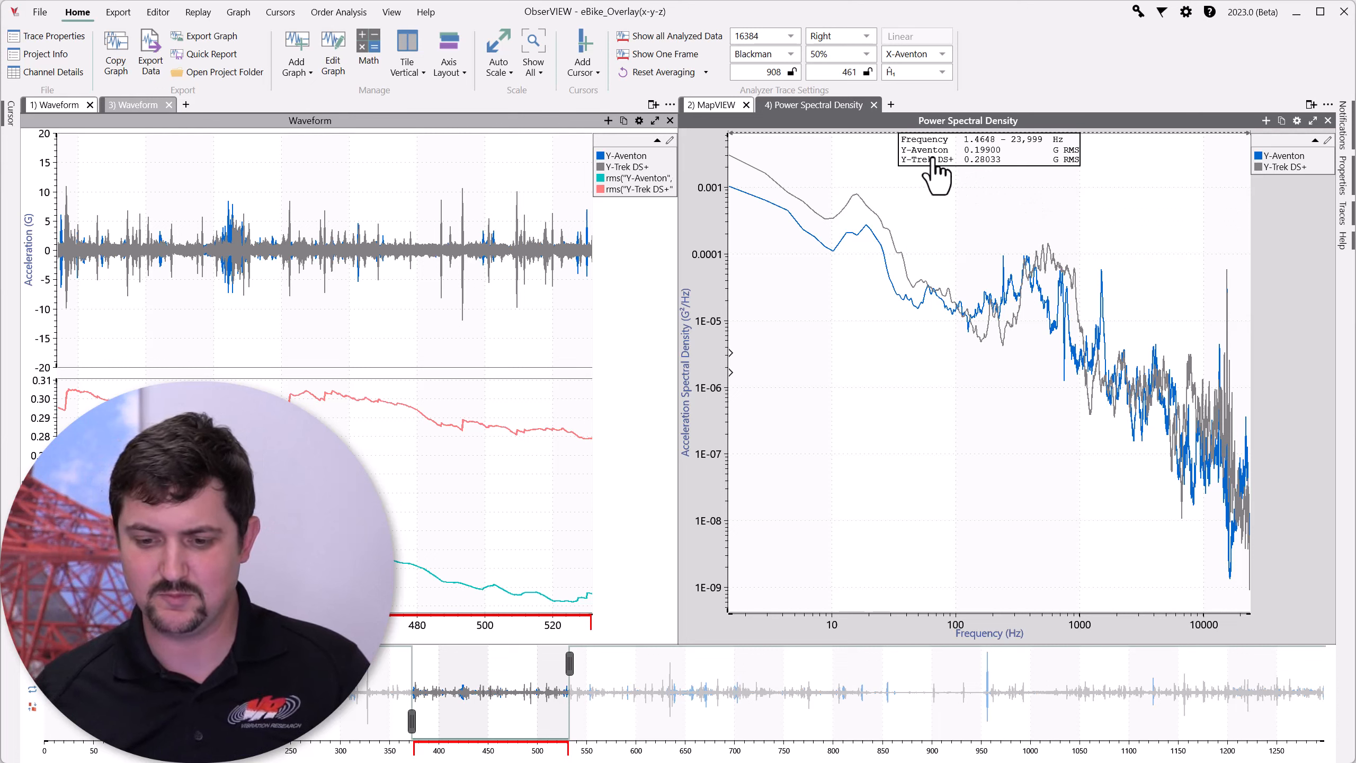
mouse_move(985, 173)
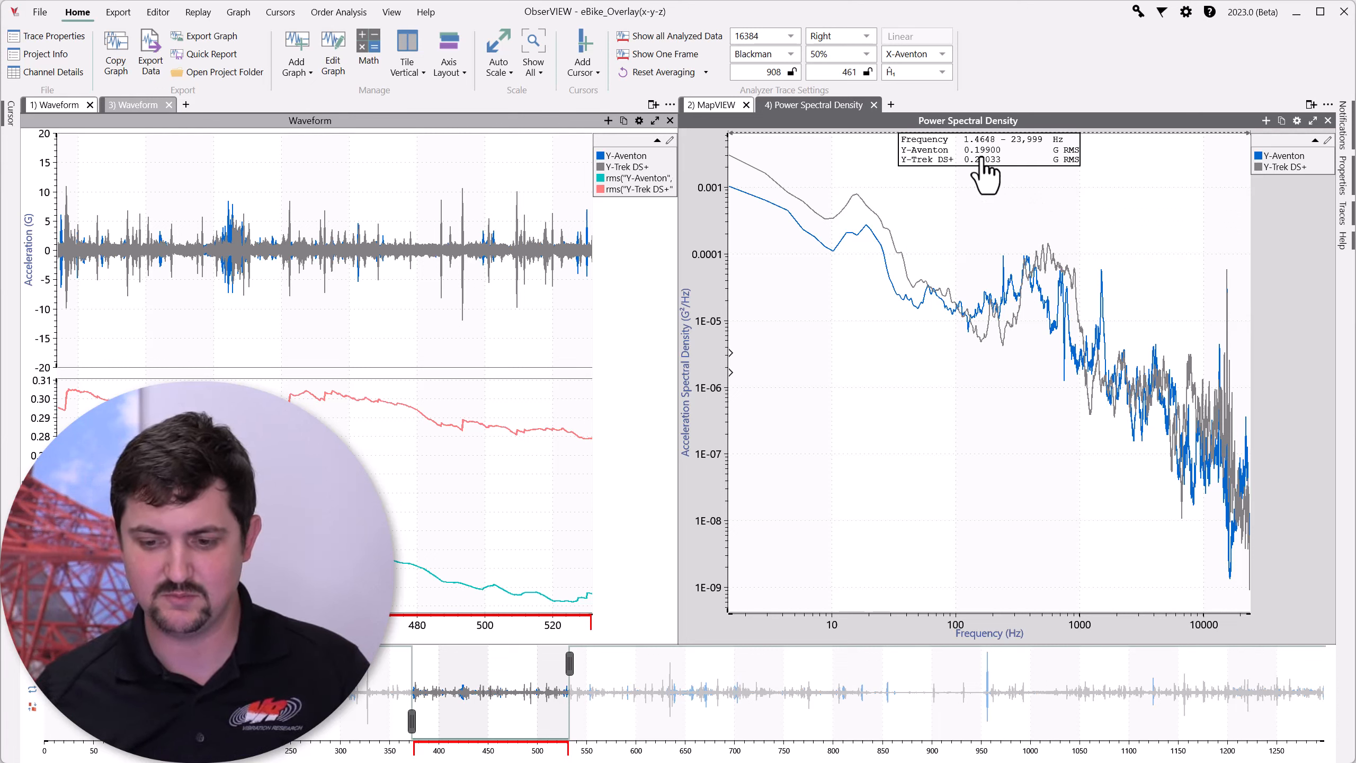
mouse_move(999, 224)
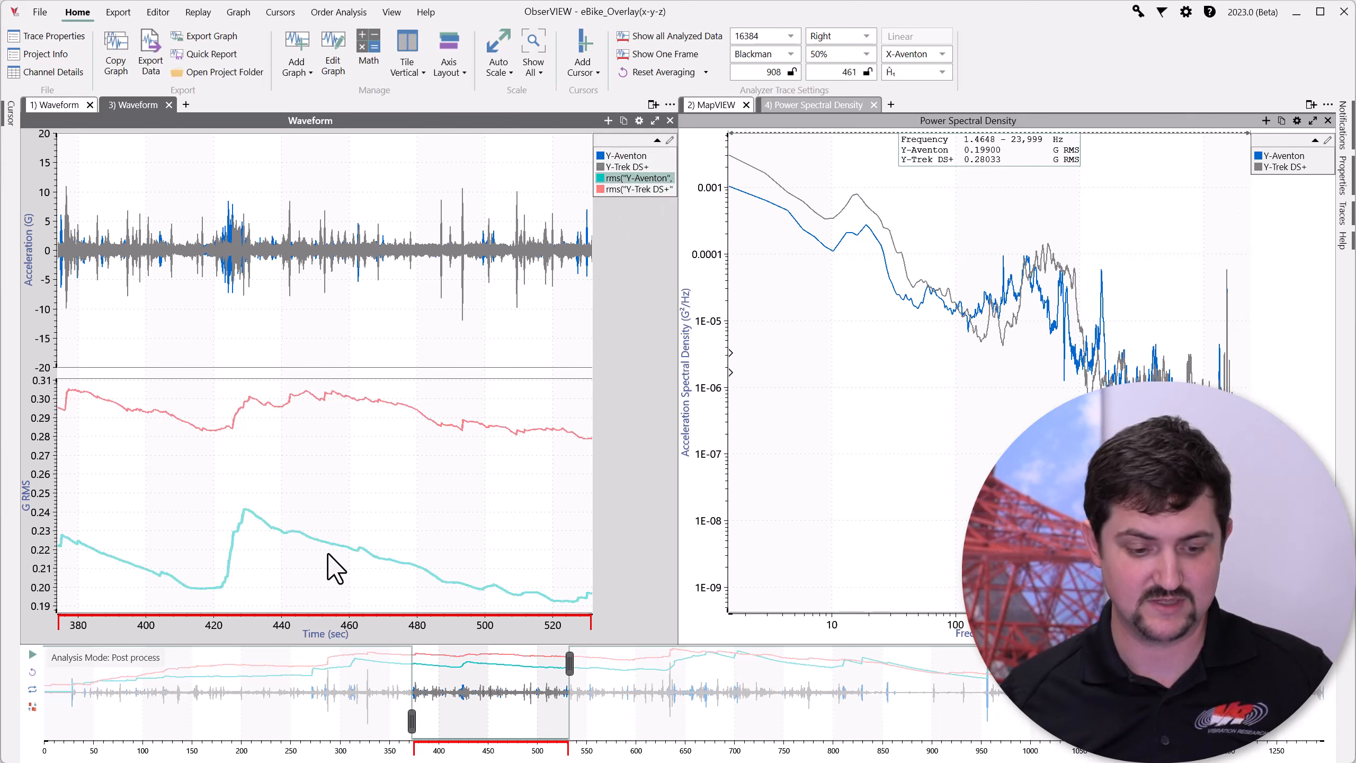
mouse_move(924, 391)
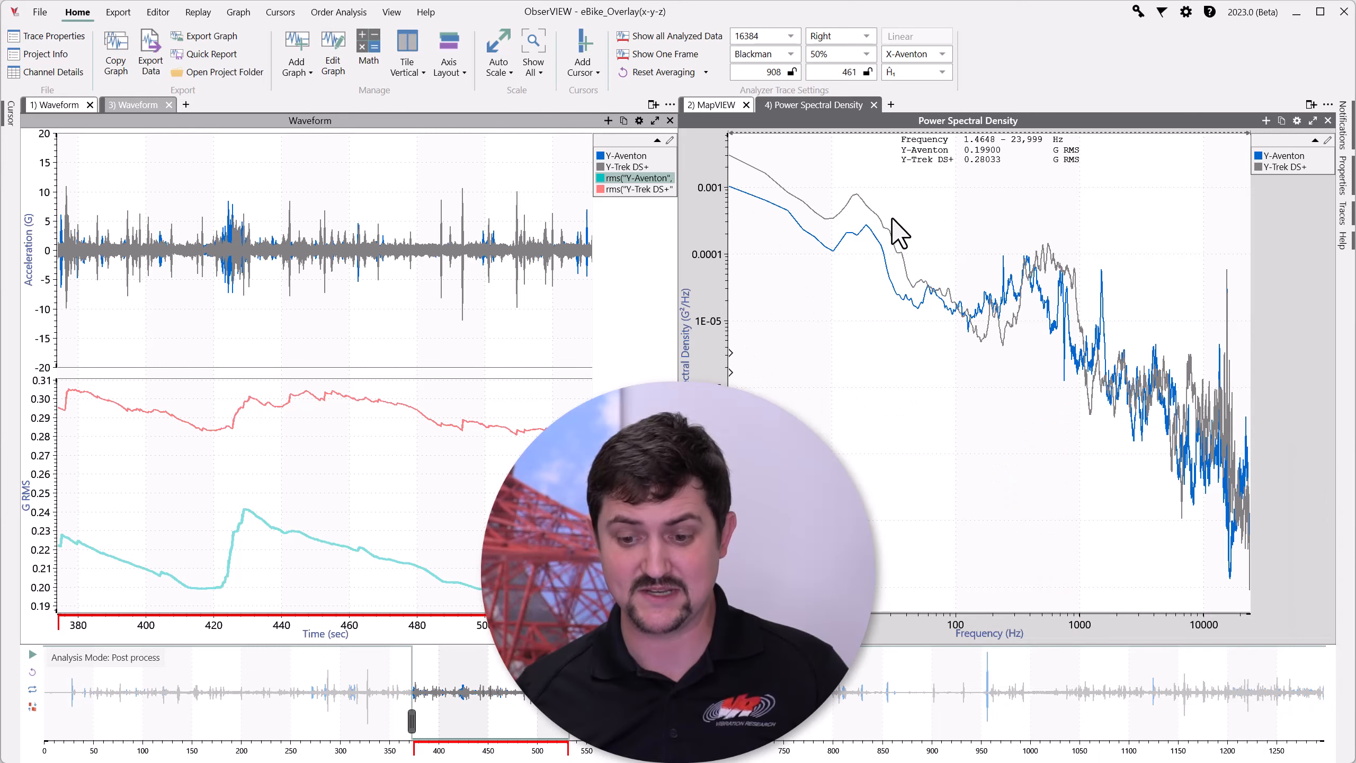
mouse_move(1068, 389)
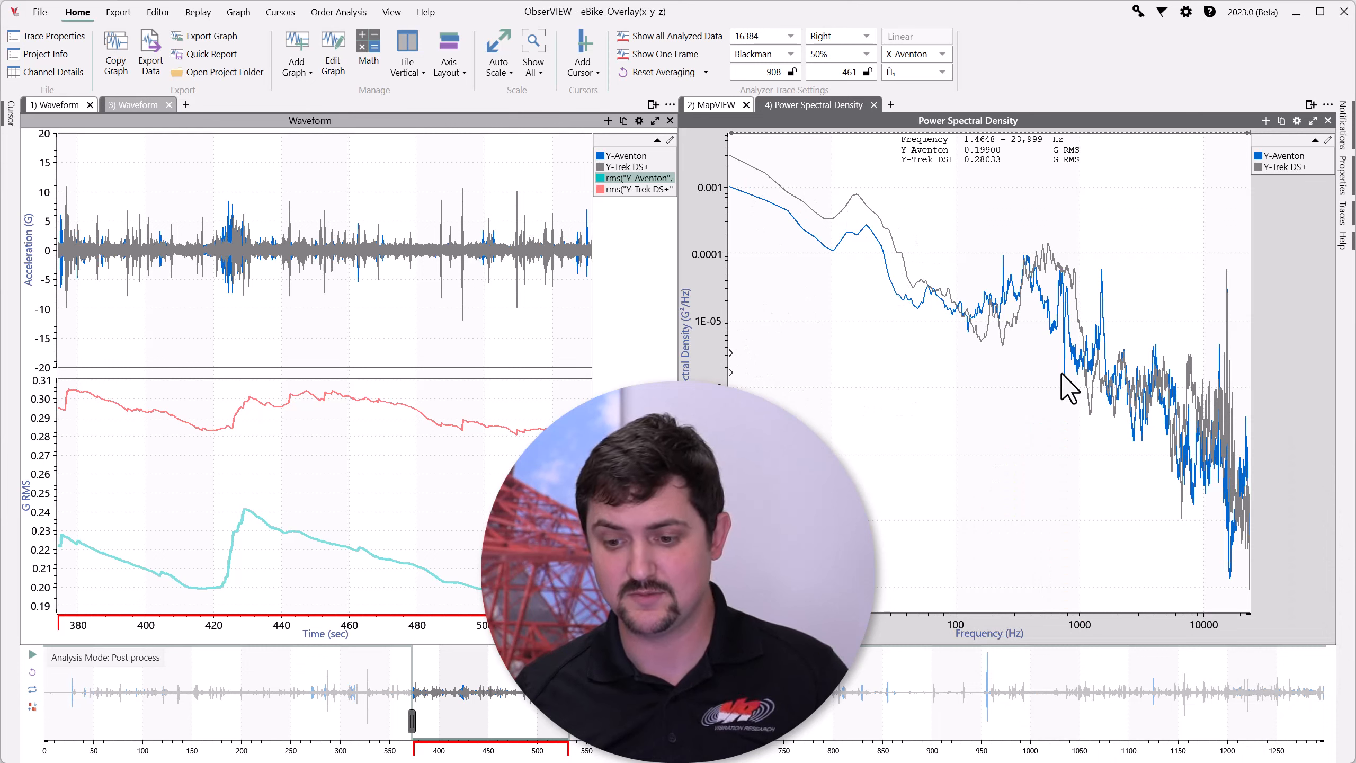
mouse_move(1253, 200)
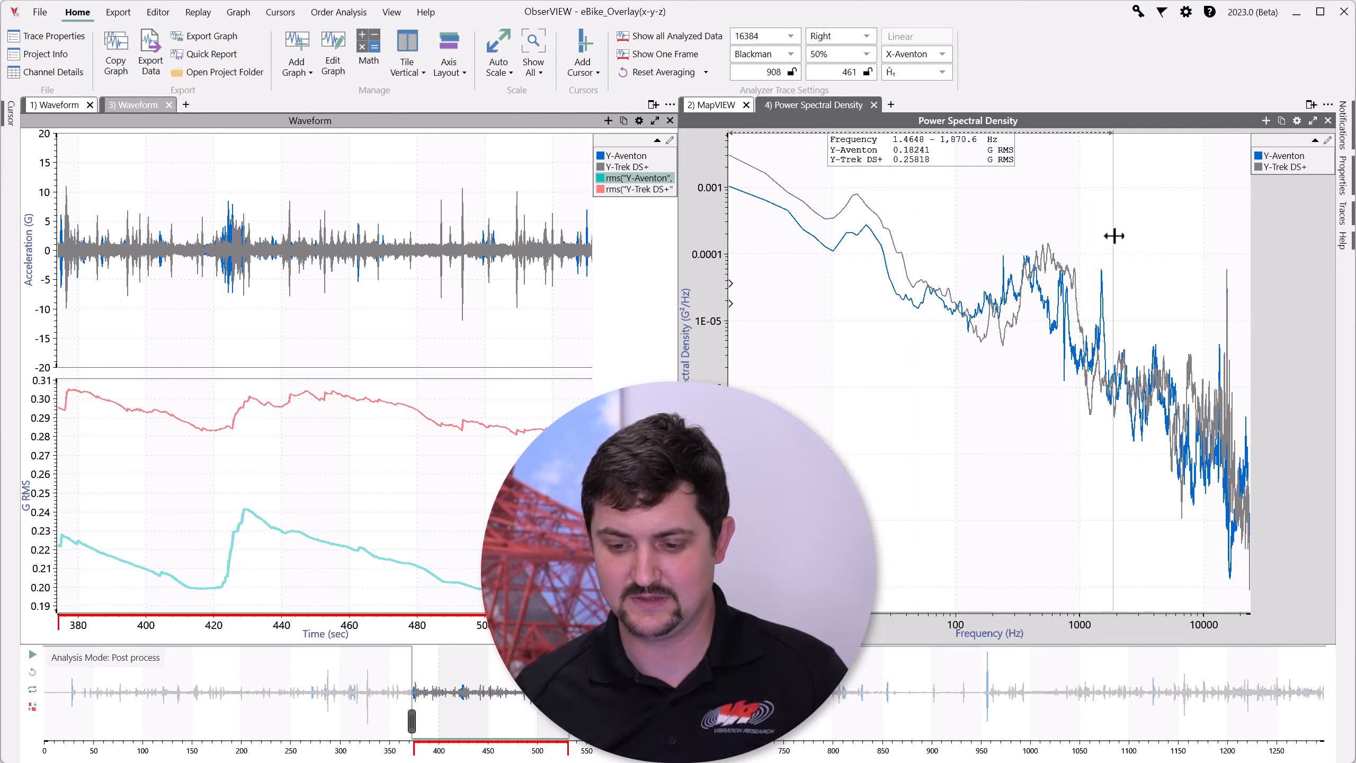
mouse_move(735, 347)
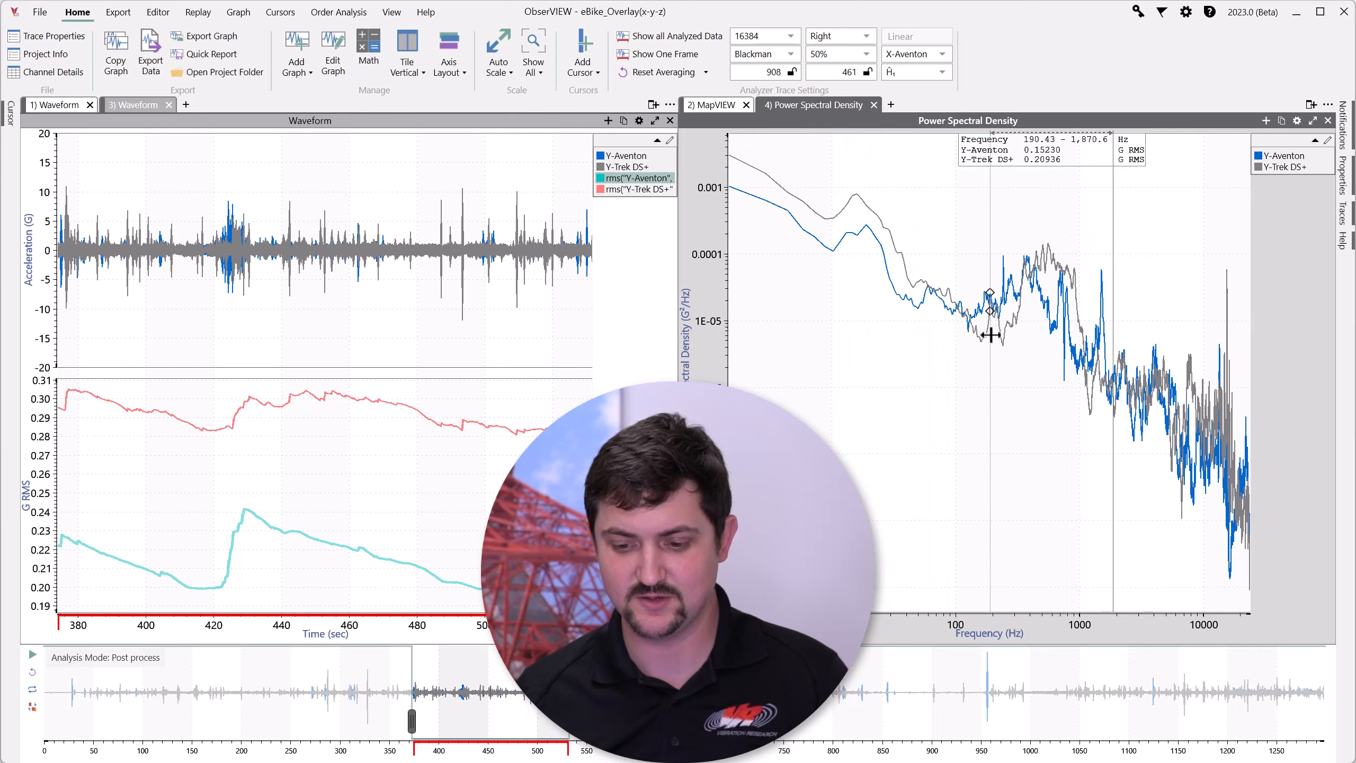
mouse_move(1068, 225)
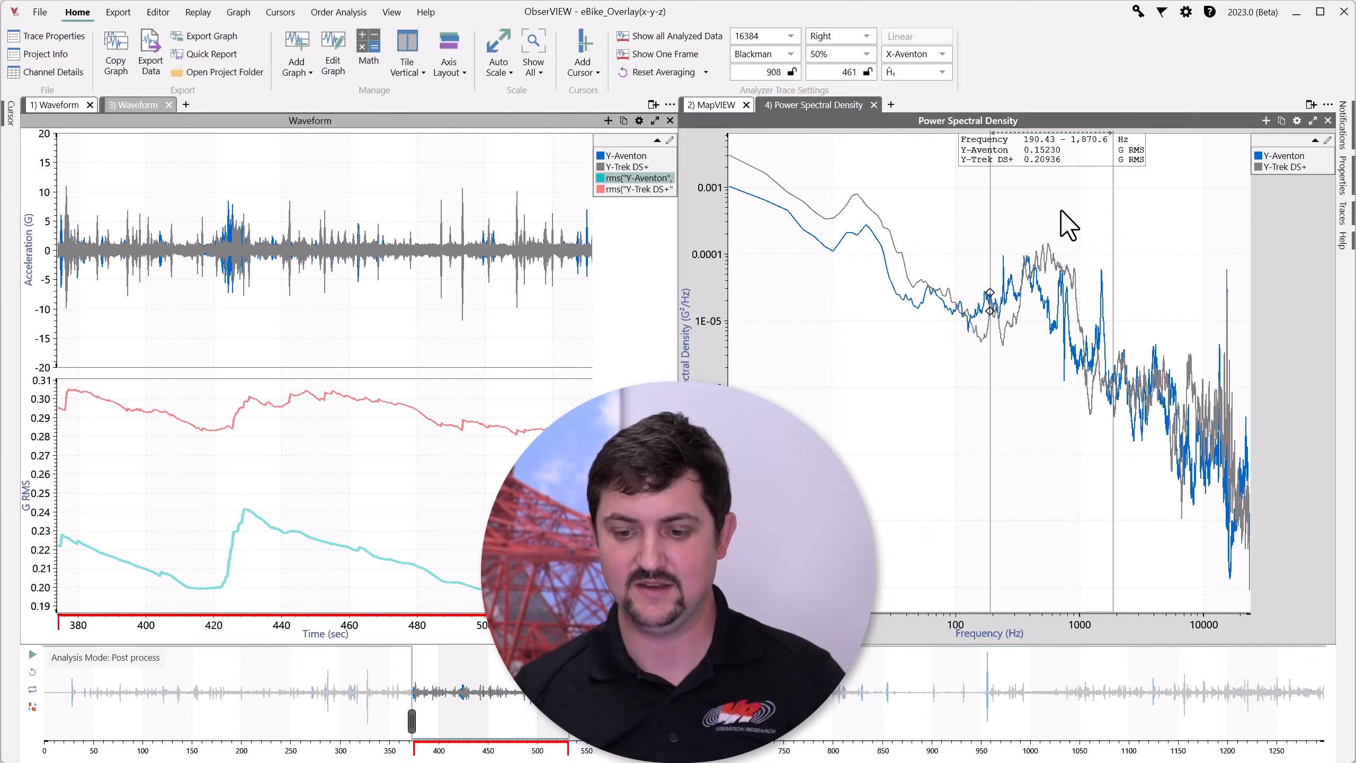